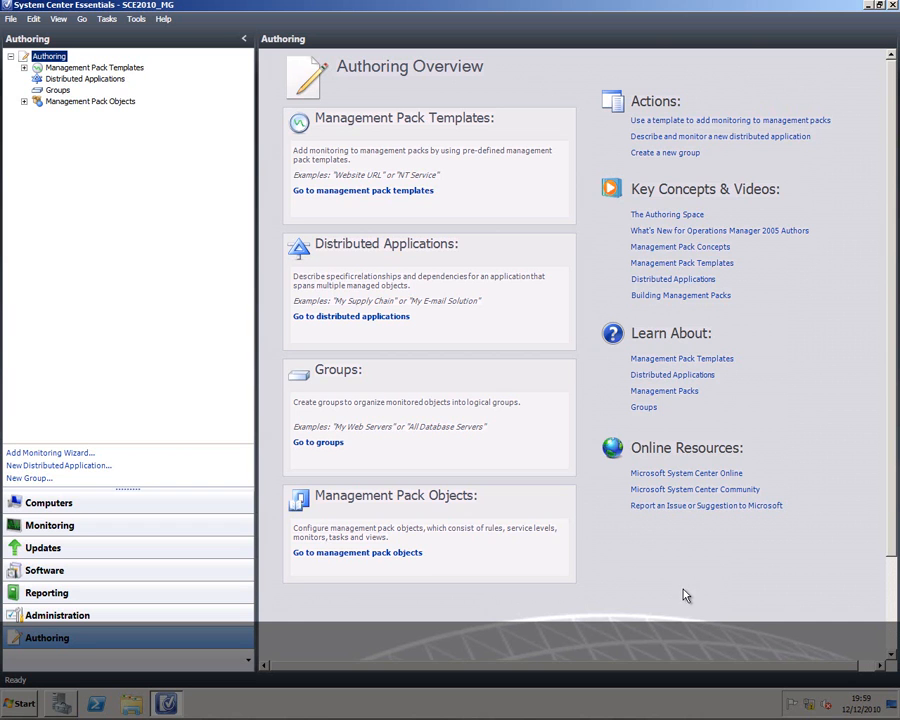
mouse_move(443, 518)
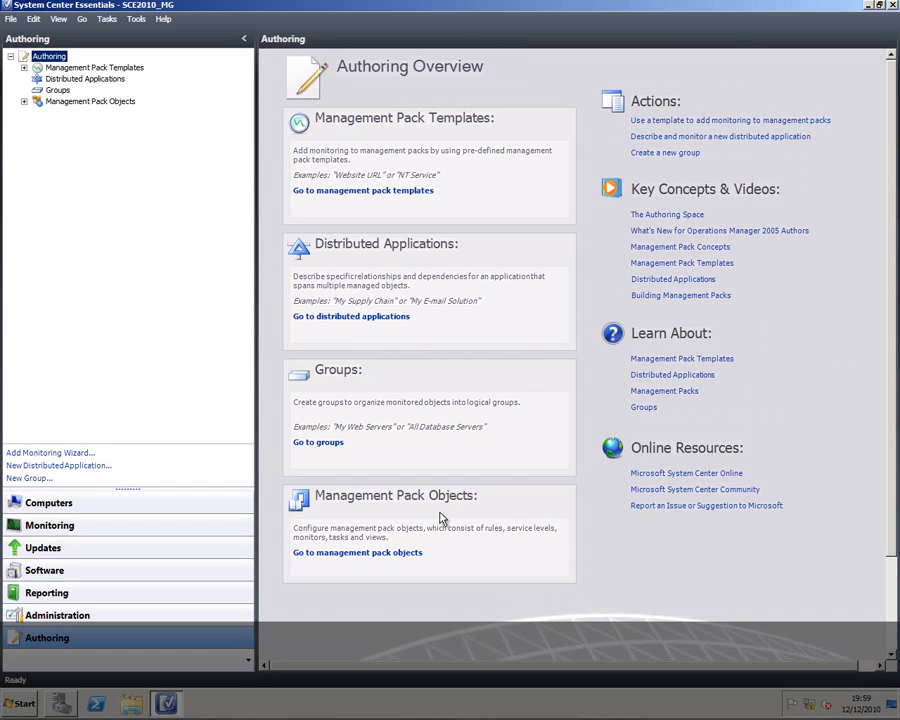
mouse_move(477, 382)
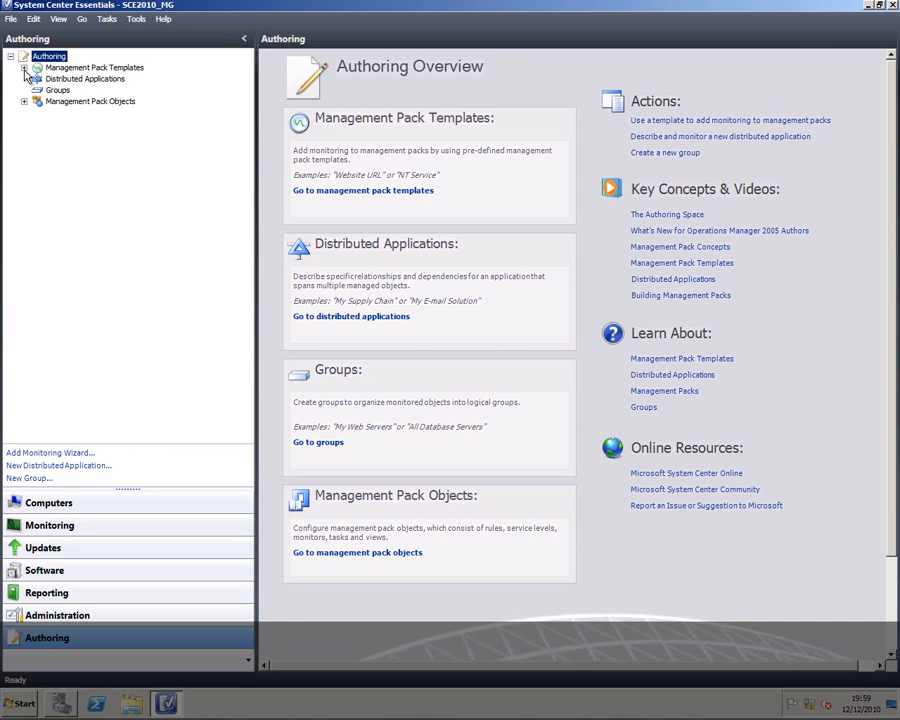
- Expand Management Pack Templates and launch the Add Monitoring Wizard from OLE DB Data Source
left_click(24, 67)
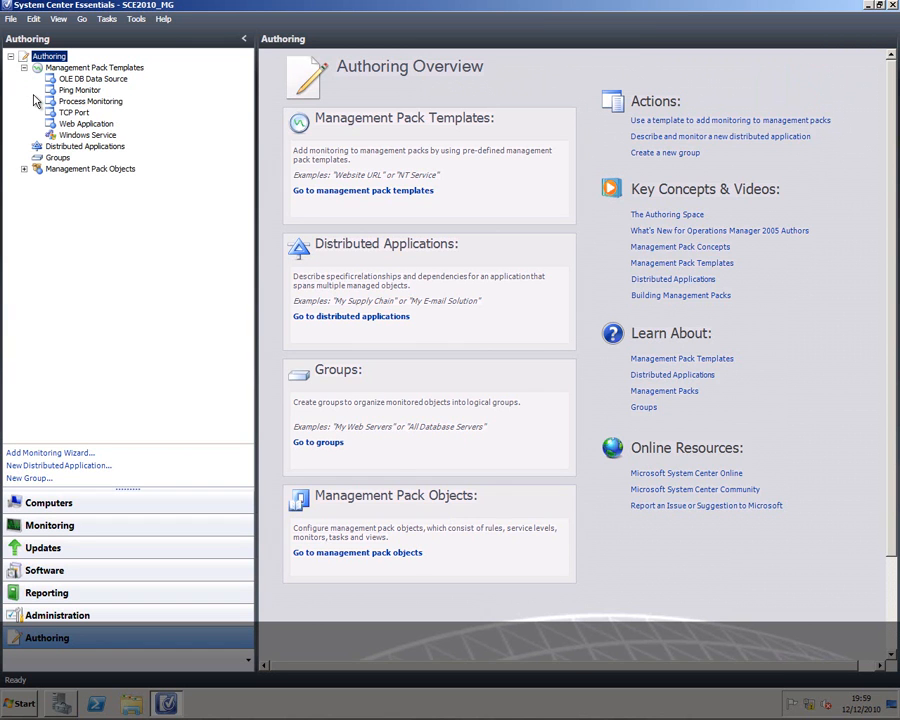
left_click(94, 78)
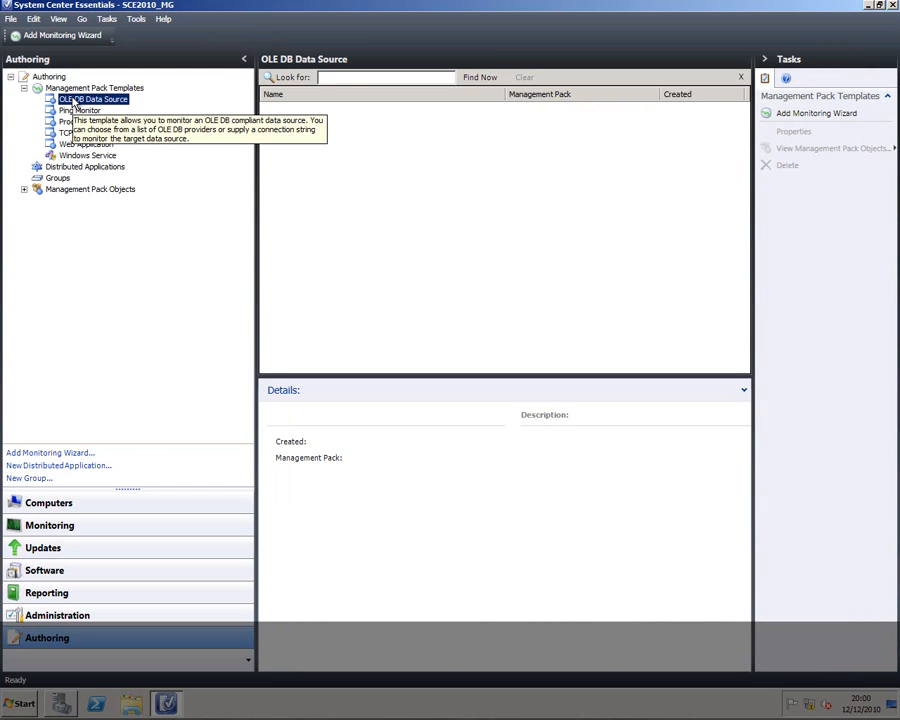
right_click(67, 99)
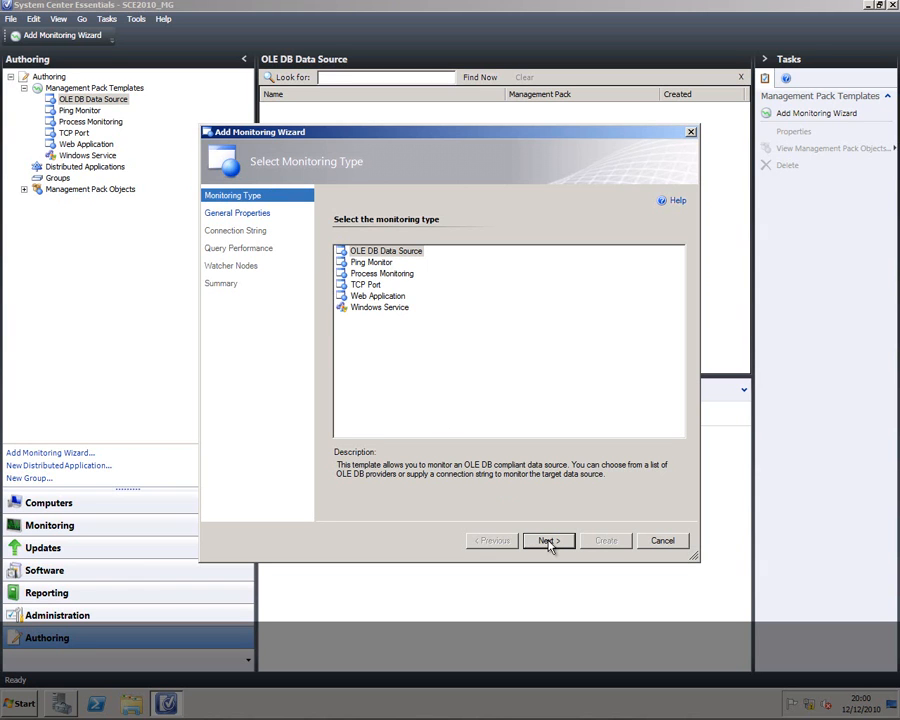
- Name the monitor 'SCE Sunday demo' with description 'checks speed of reporting services'
left_click(548, 540)
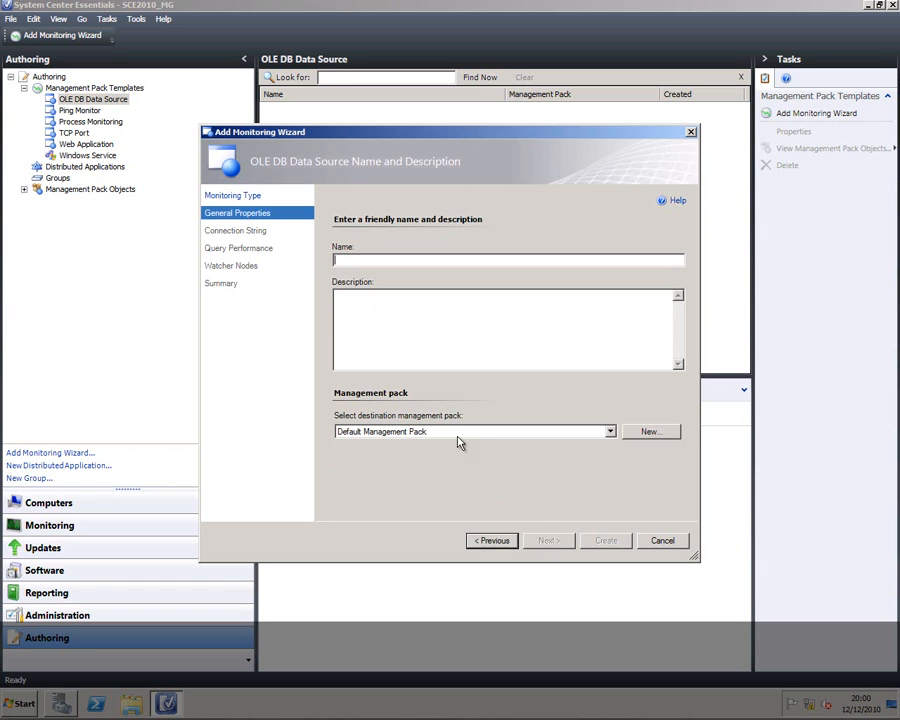
mouse_move(433, 403)
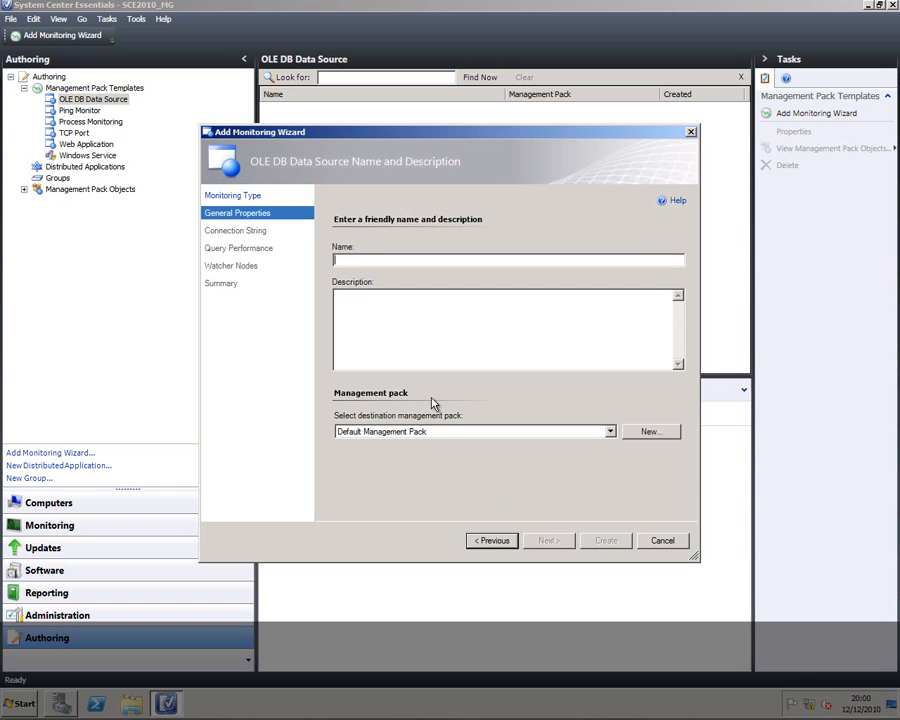
type("SCE Su")
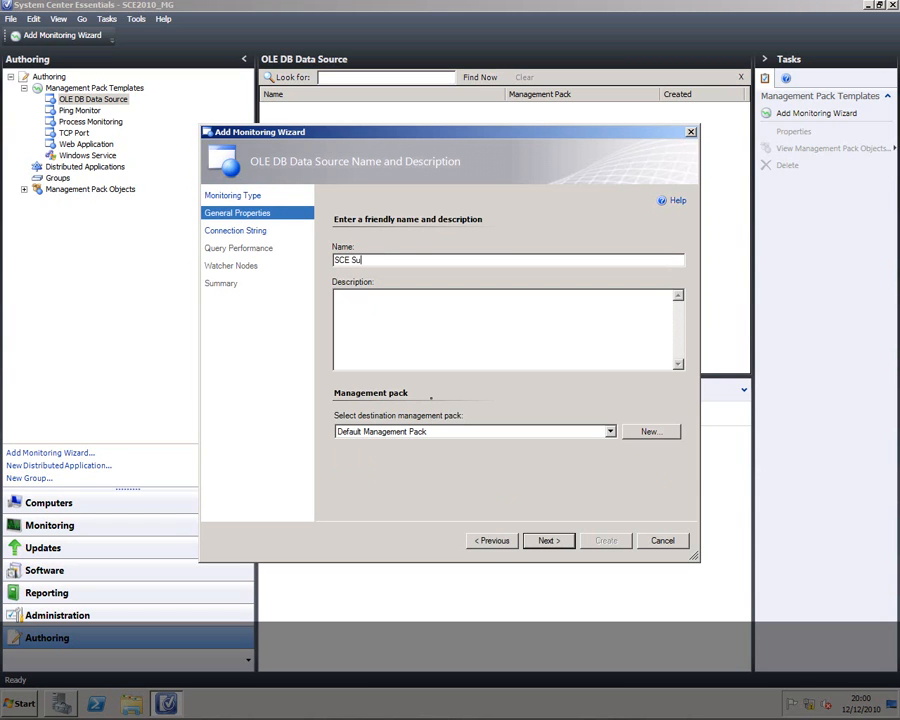
type("nday demo")
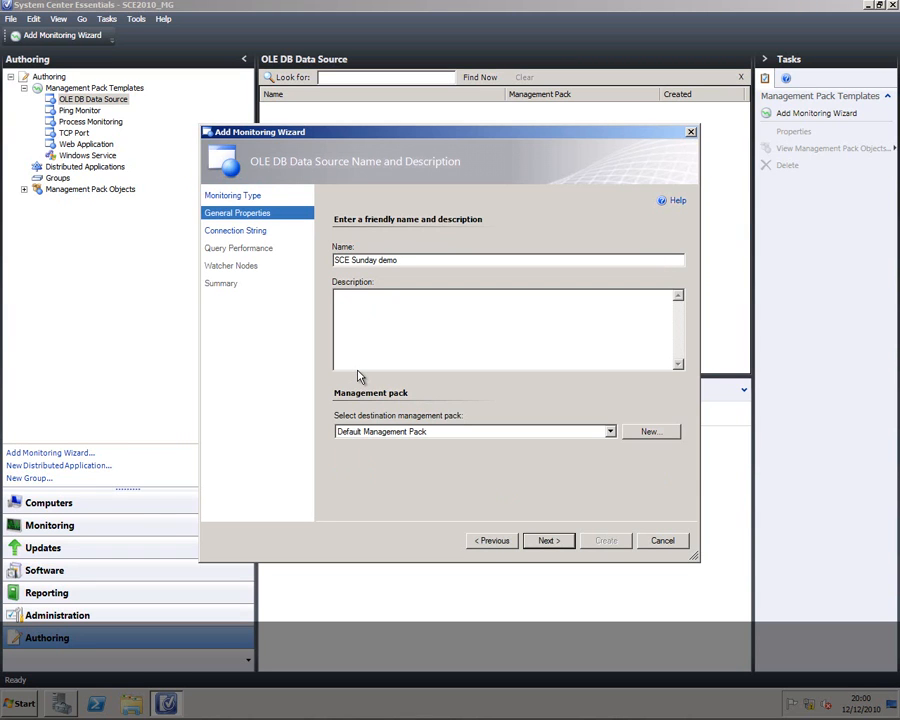
mouse_move(350, 300)
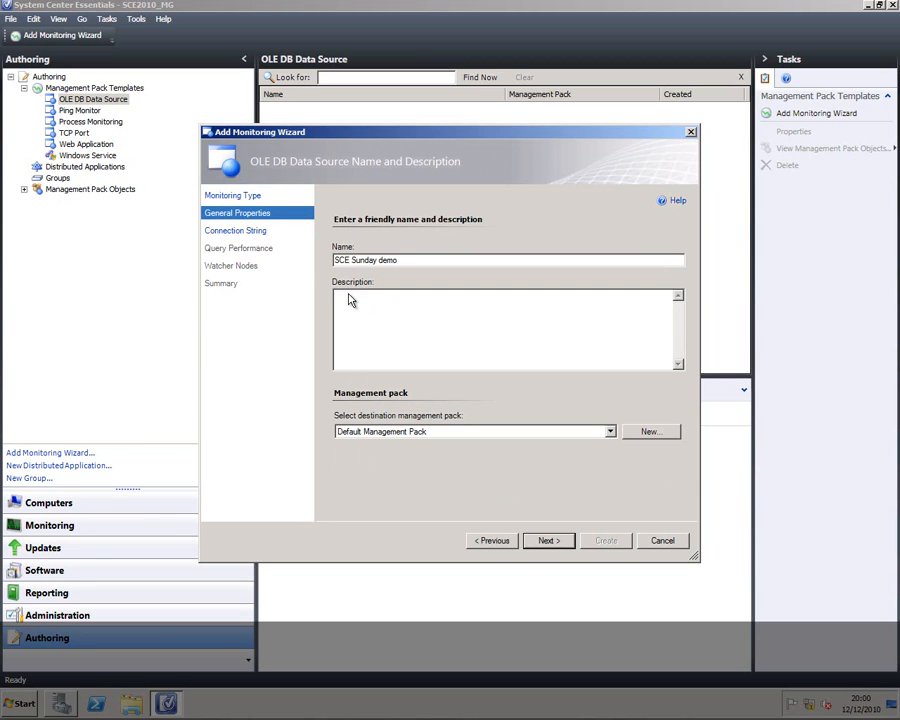
type("checks speed of reporting serv")
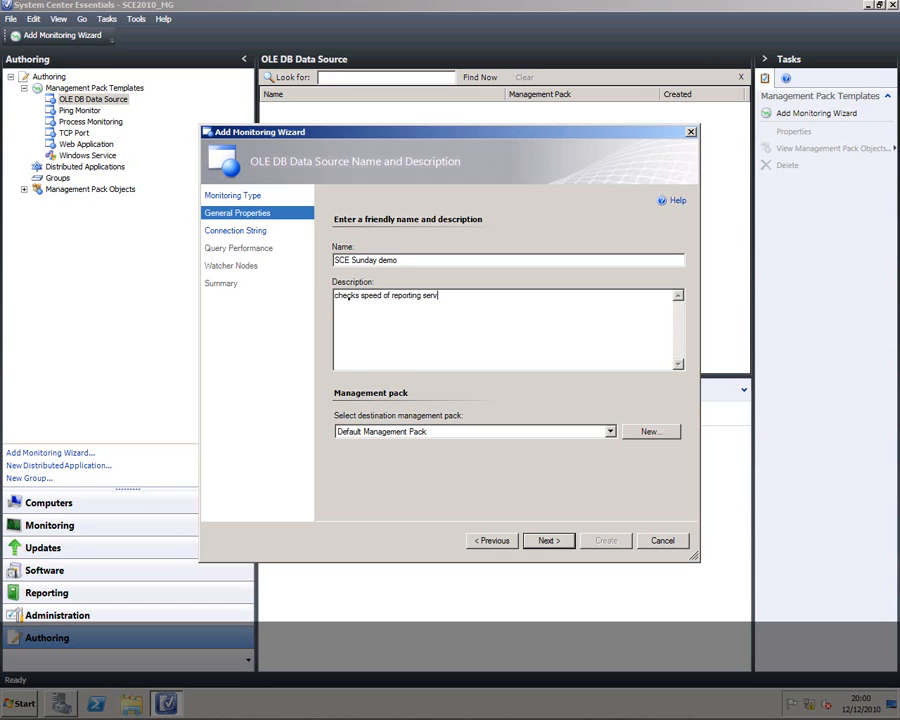
type("ices")
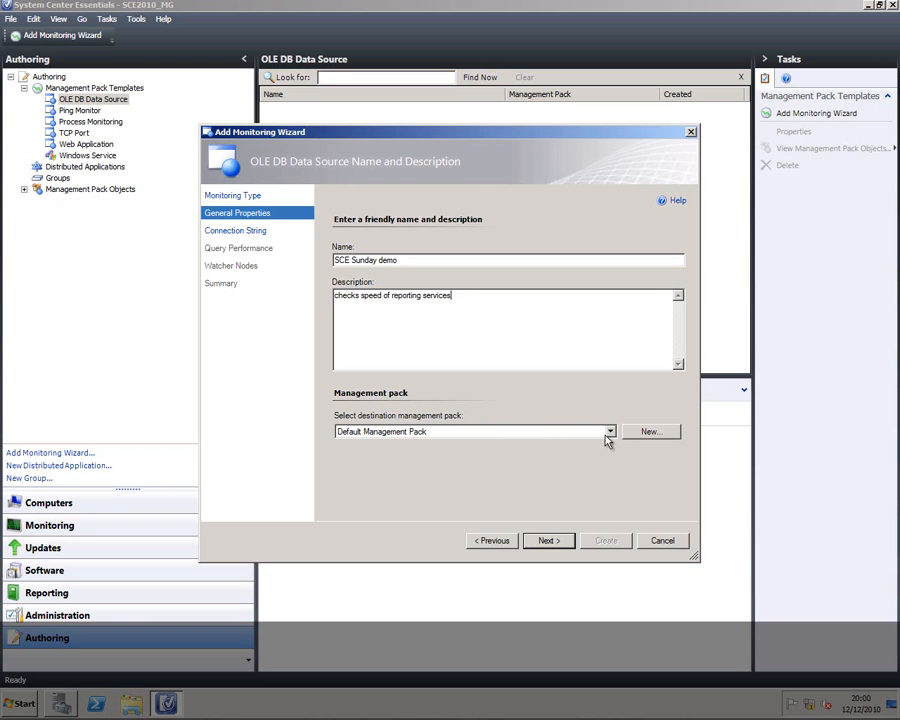
- Create a new management pack named 'SCE Sunday', passing the knowledge page
left_click(651, 431)
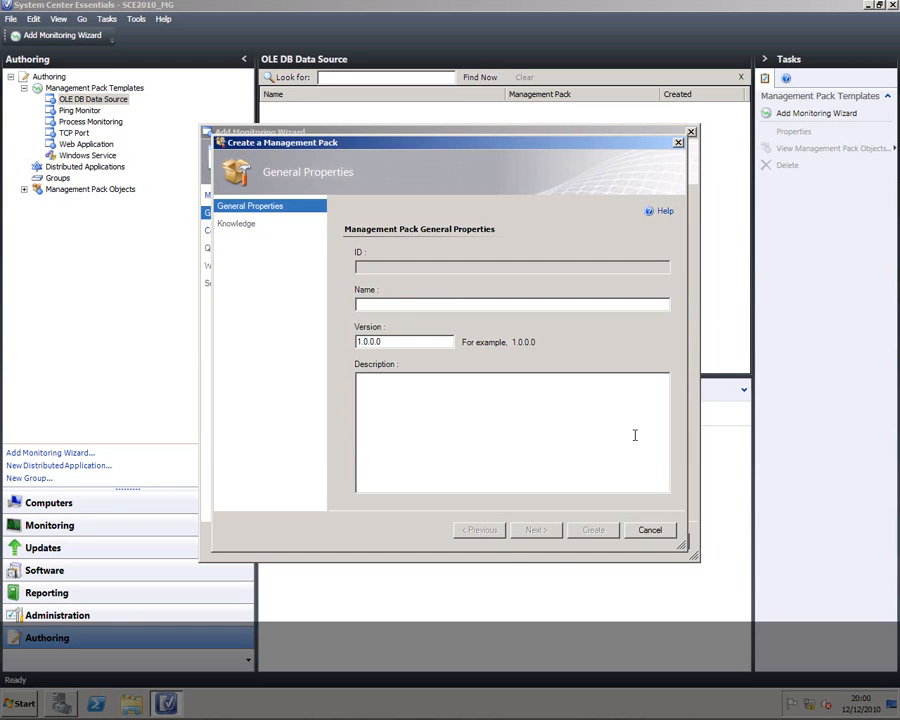
type("SCE Sund")
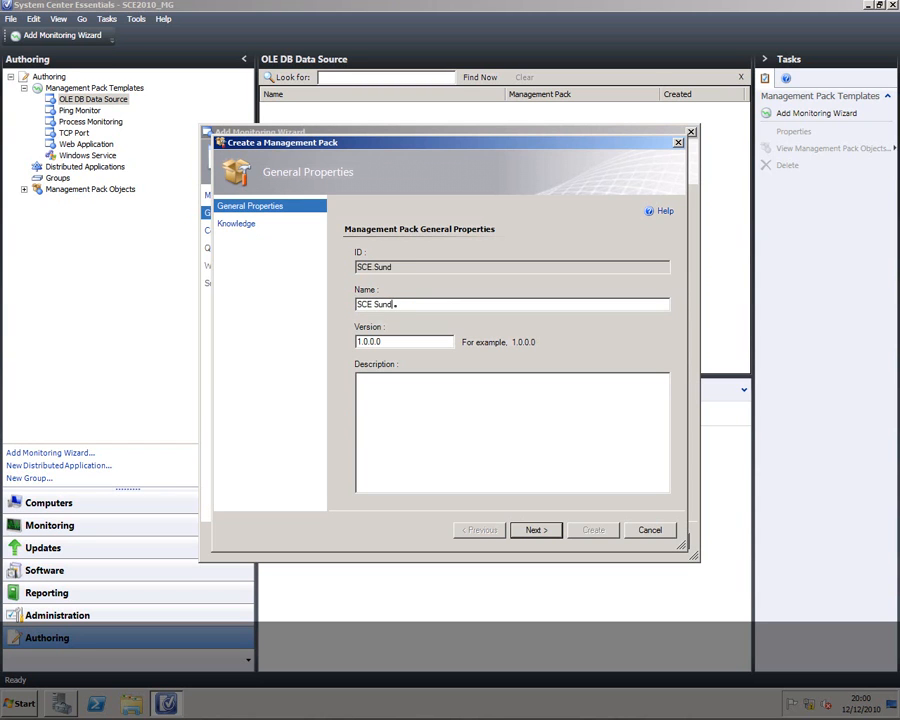
type("ay")
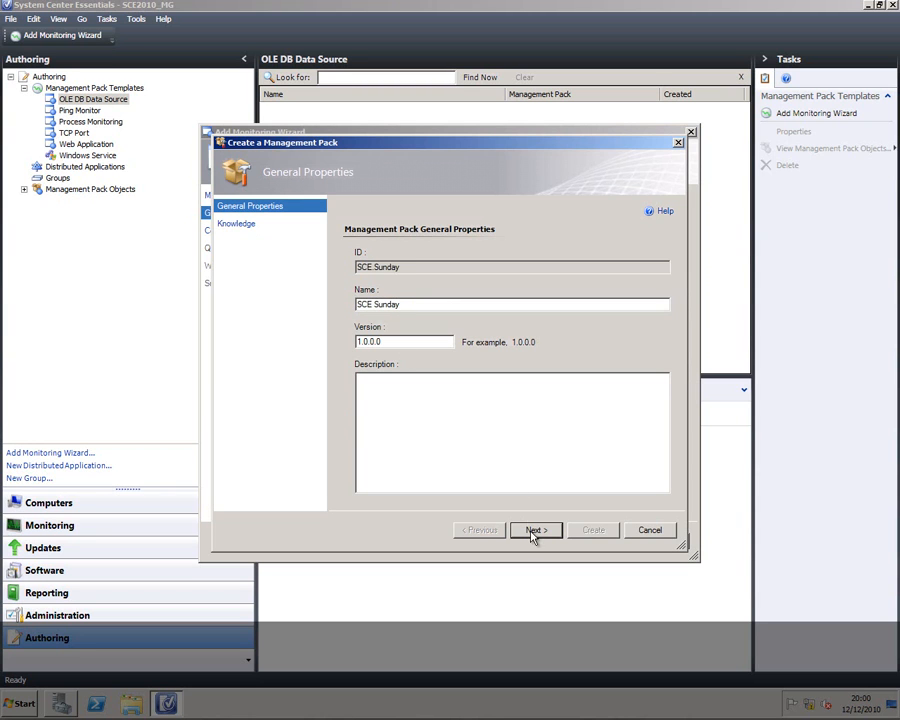
left_click(535, 530)
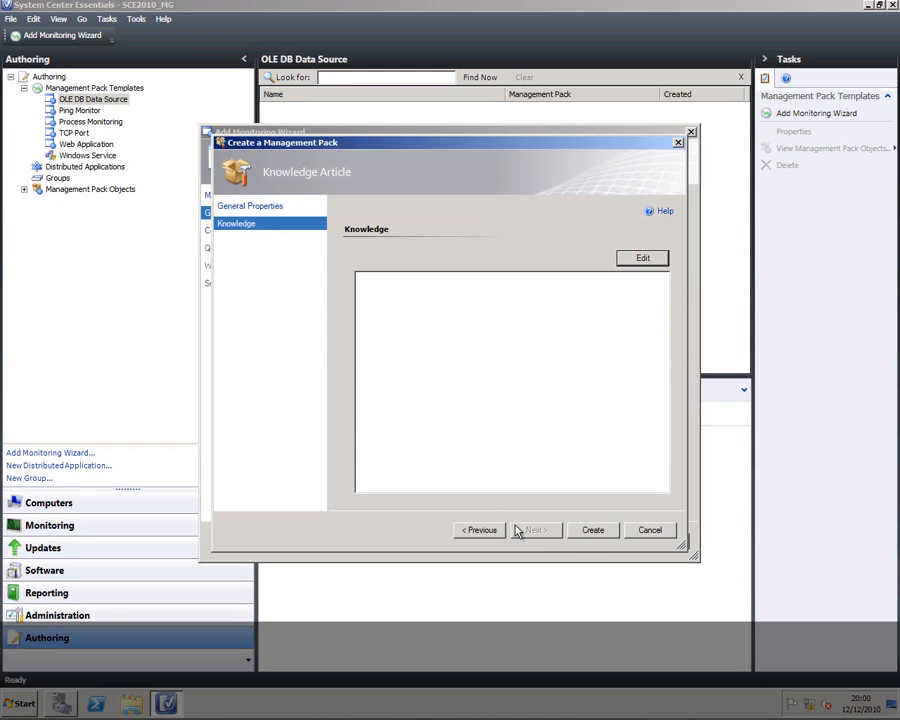
left_click(592, 530)
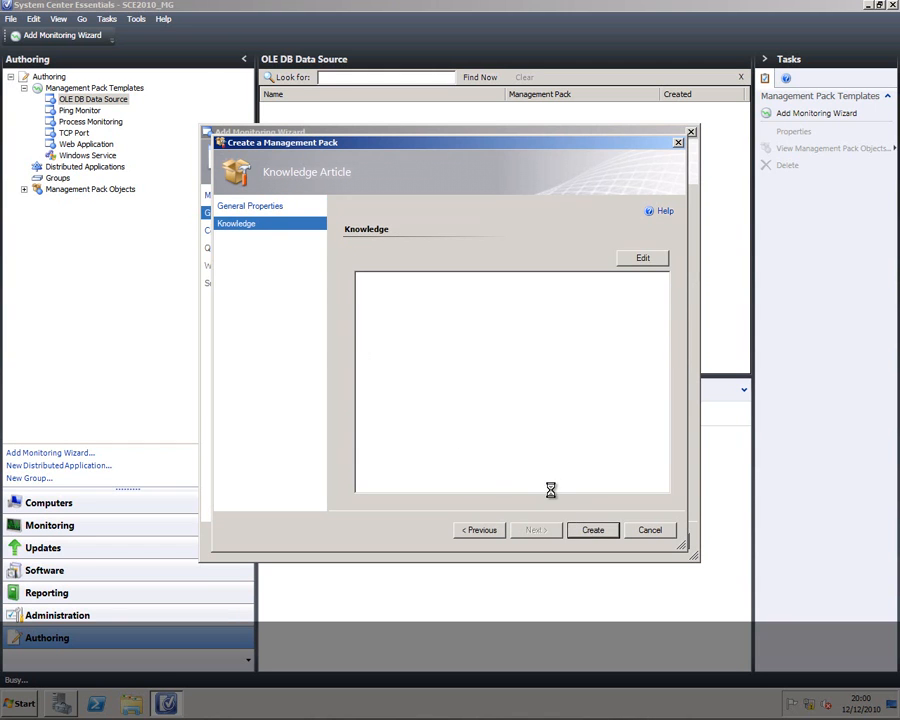
- Continue with SCE Sunday as the destination pack to the Connection String page
left_click(592, 530)
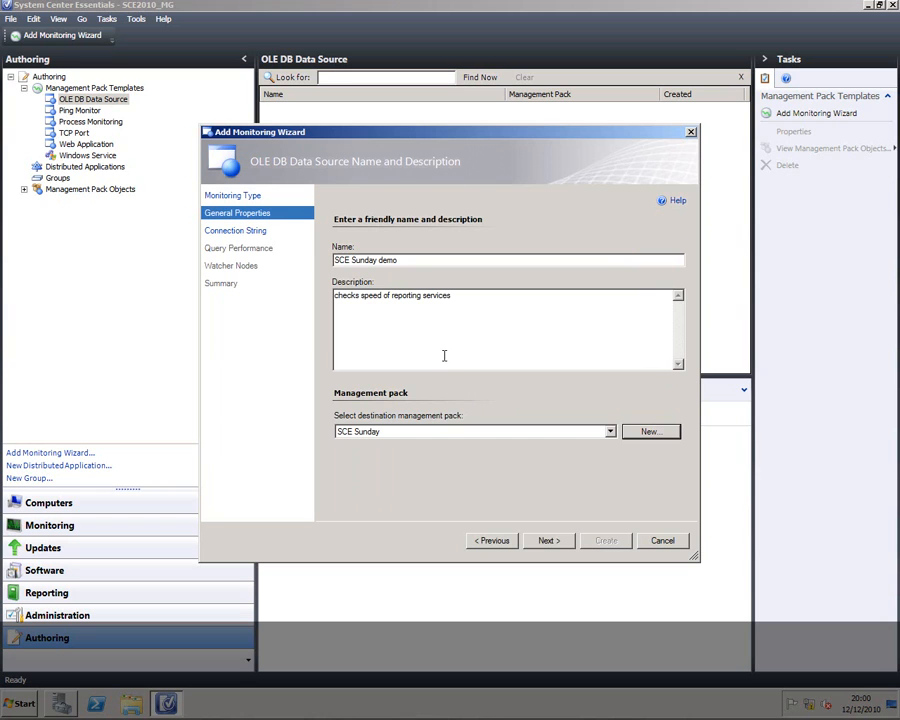
mouse_move(251, 261)
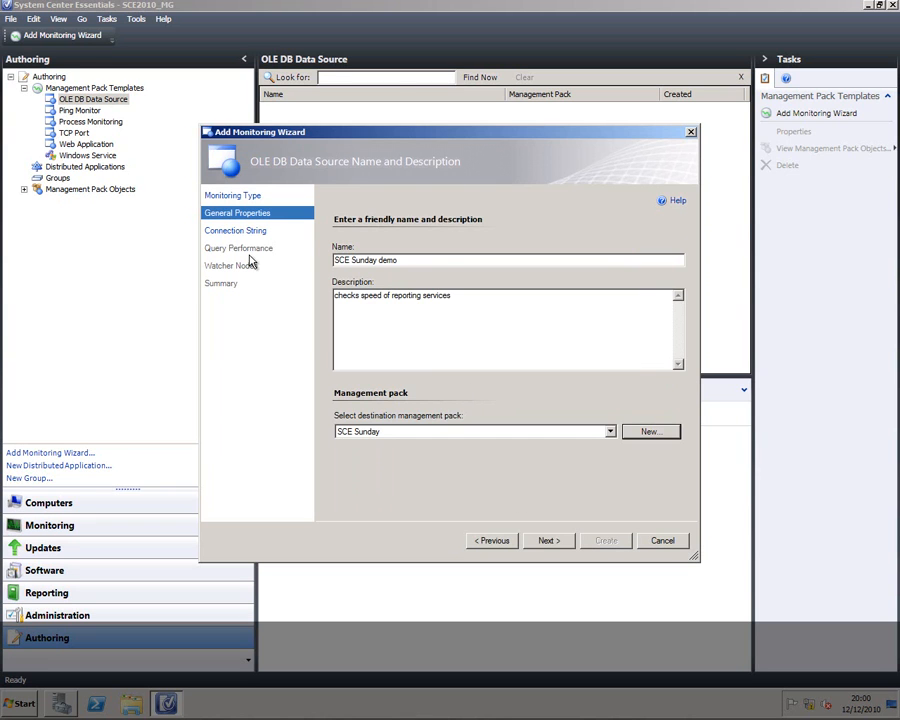
mouse_move(393, 294)
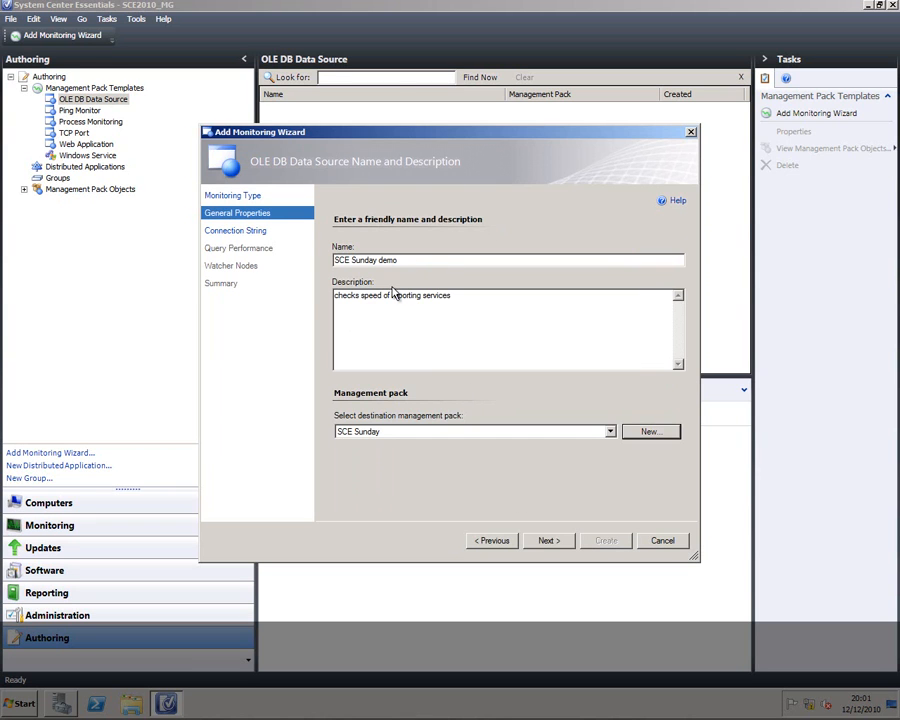
mouse_move(258, 238)
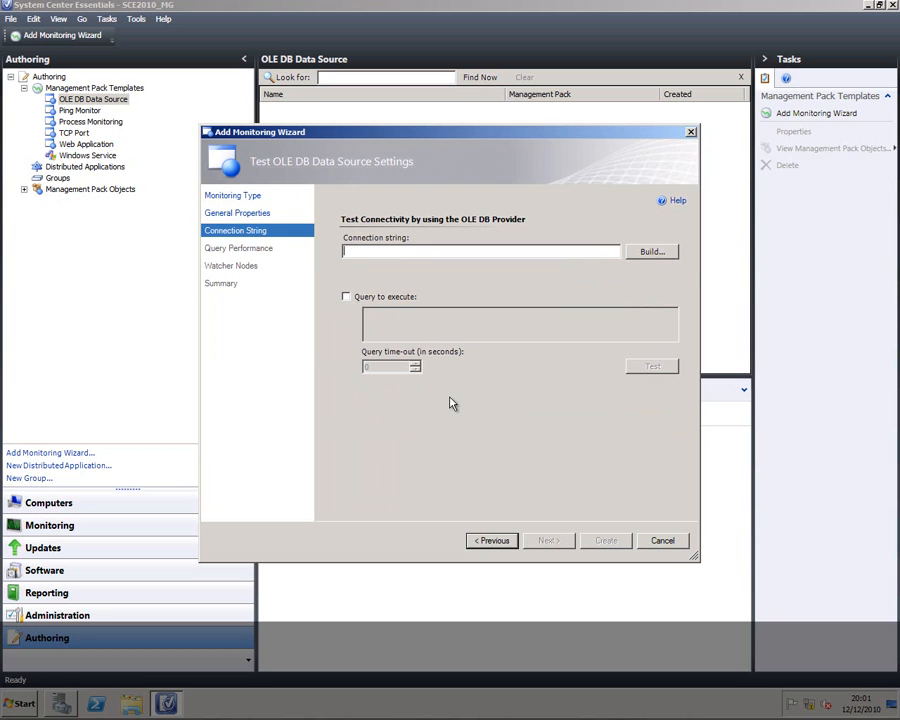
- Build a connection using SQL Server Native Client 10.0, computer SCE2010, database ReportServer
left_click(651, 251)
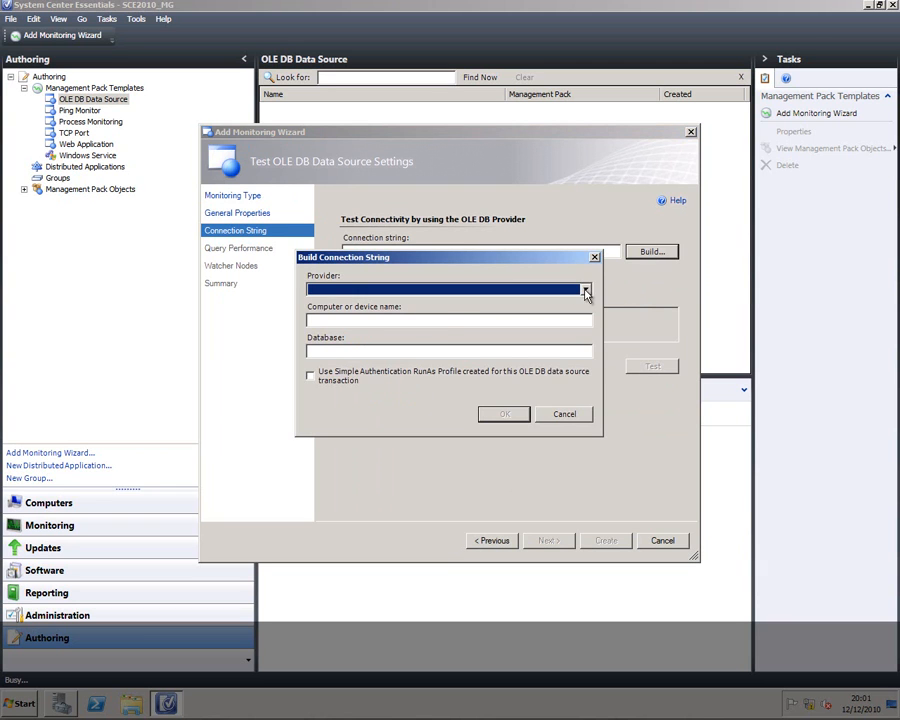
left_click(585, 289)
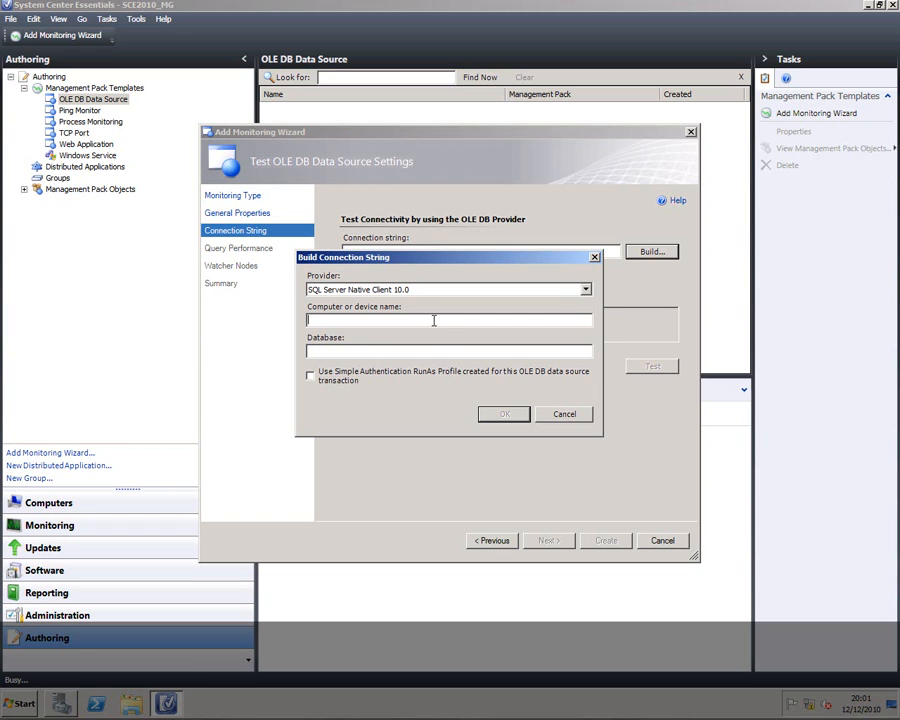
type("SCE20")
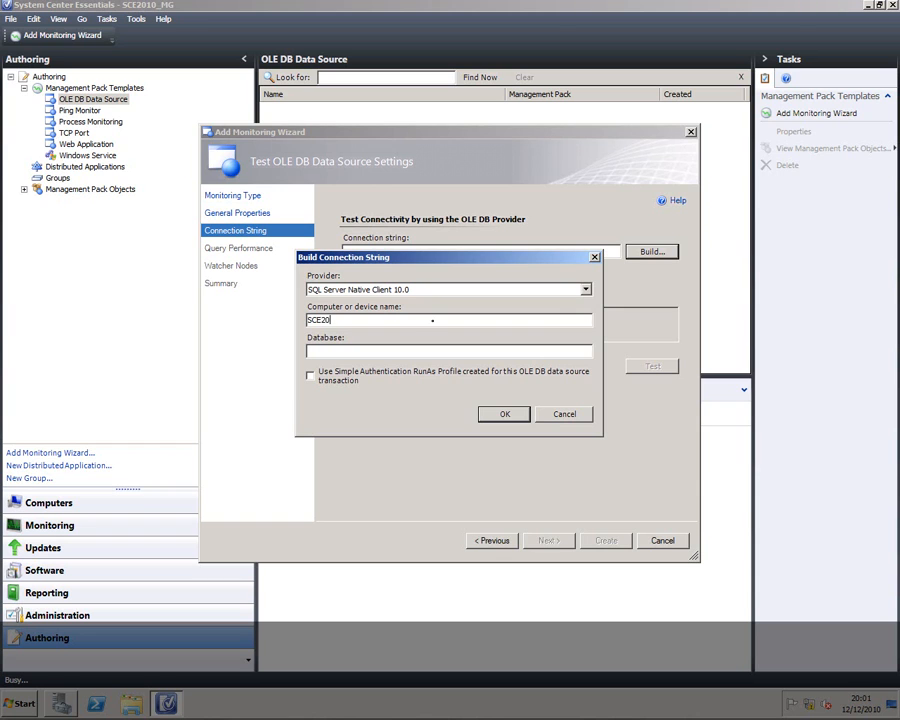
type("10")
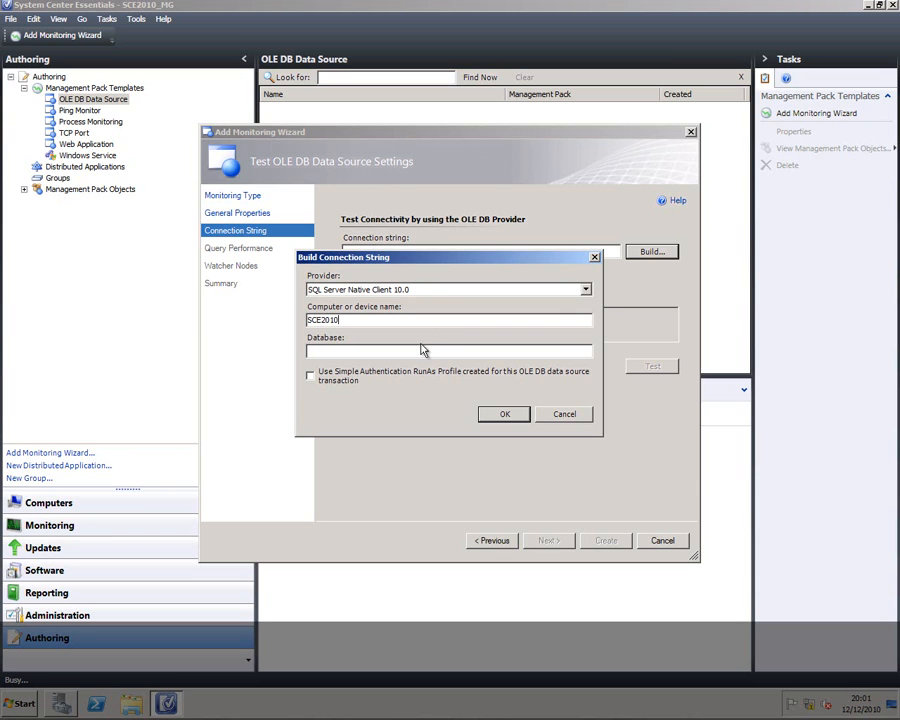
type("Rel")
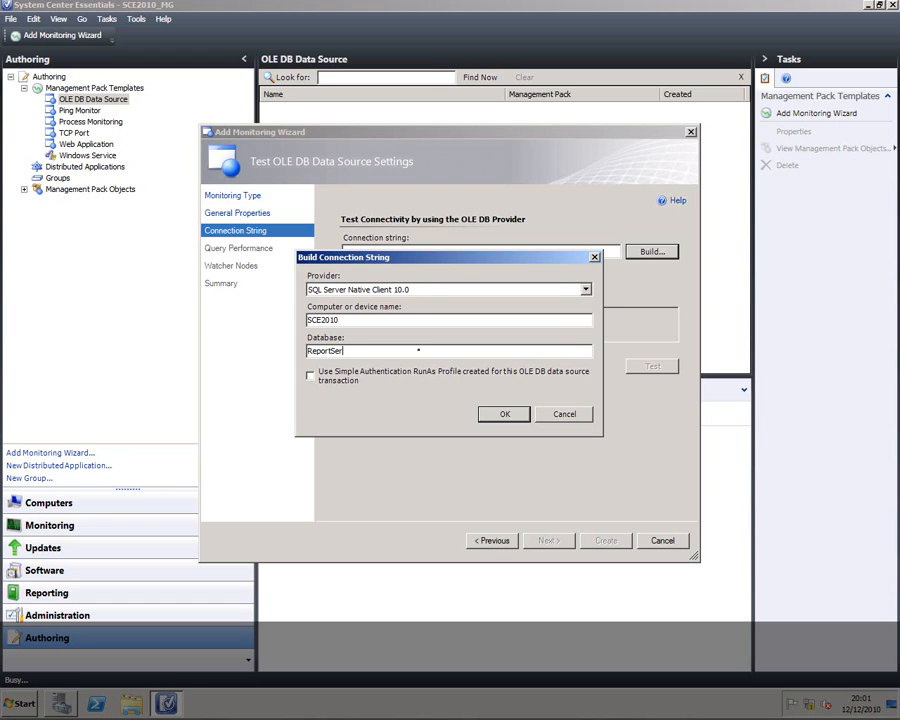
type("ver")
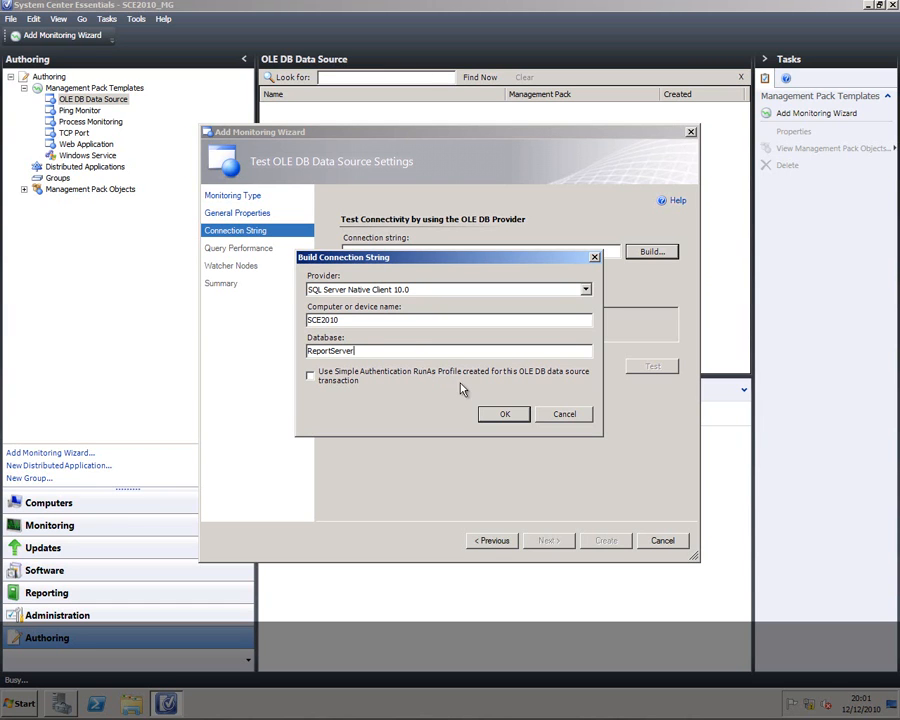
- Accept the connection string, add query 'select * from catalog' and test it
left_click(504, 414)
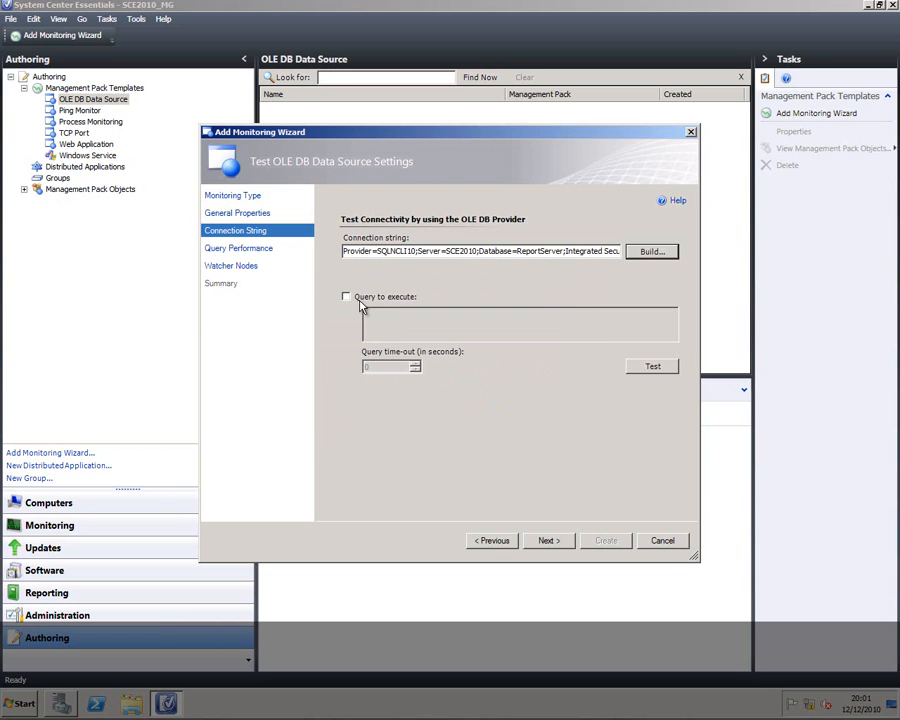
left_click(346, 297)
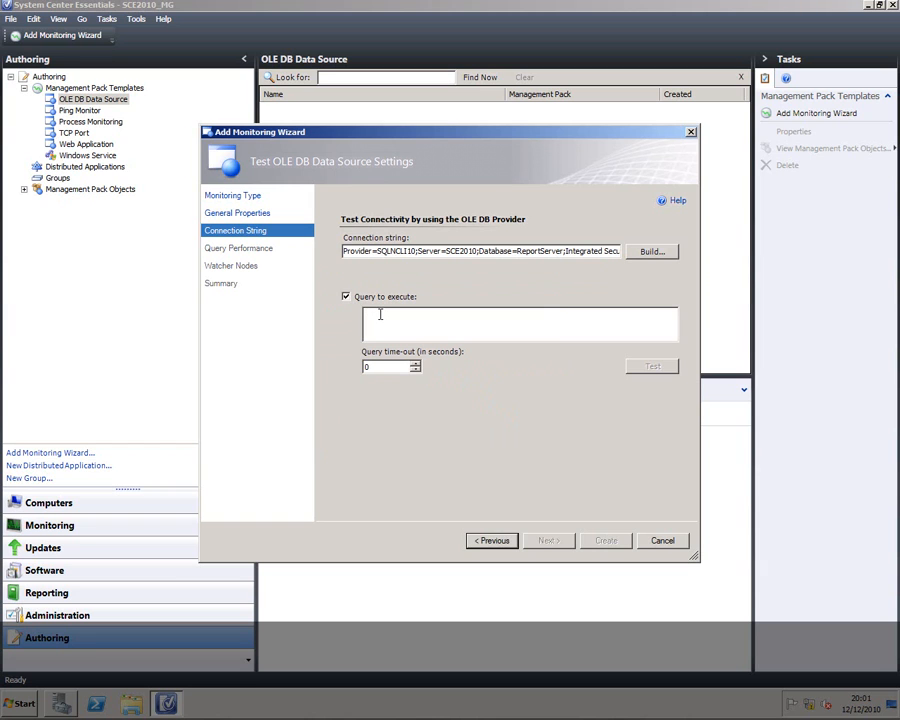
type("sele")
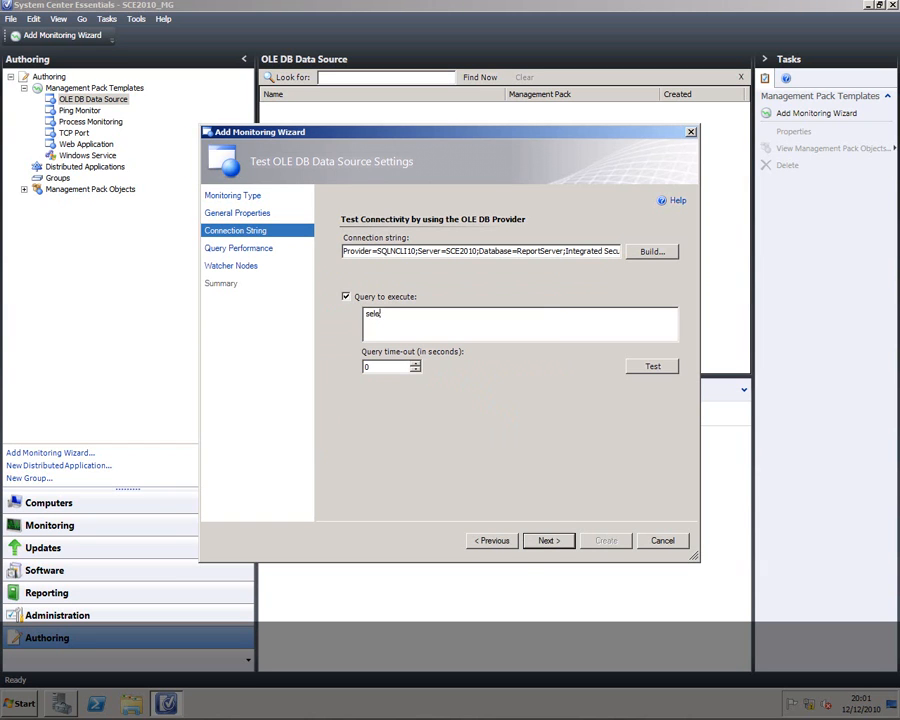
type("ct * from")
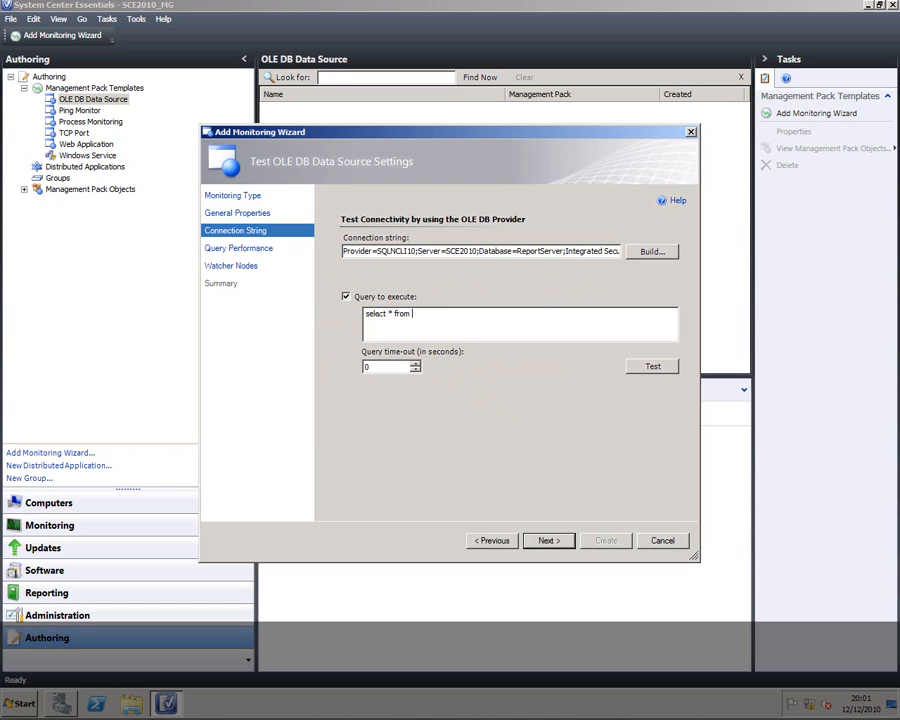
type("catalog")
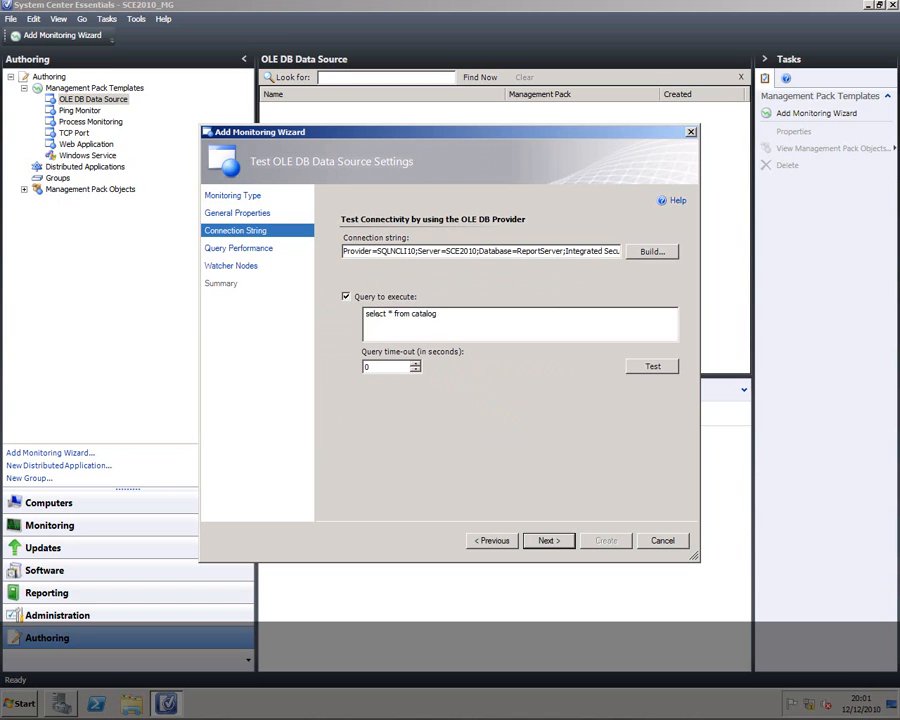
left_click(652, 366)
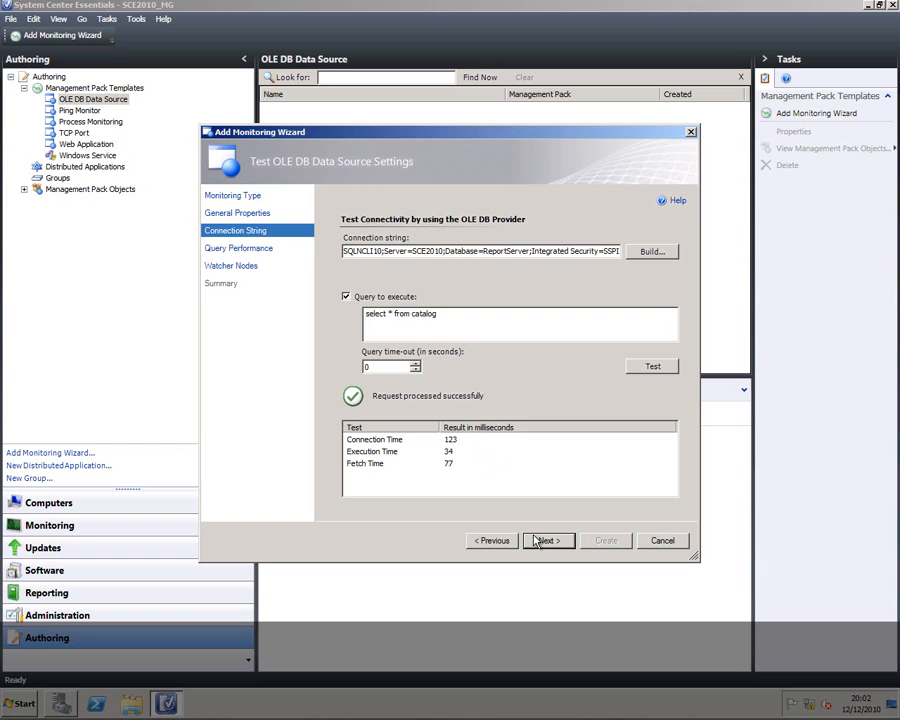
- Enable connection (150/100), query (200/150) and fetch (100/50) millisecond error/warning thresholds
left_click(547, 540)
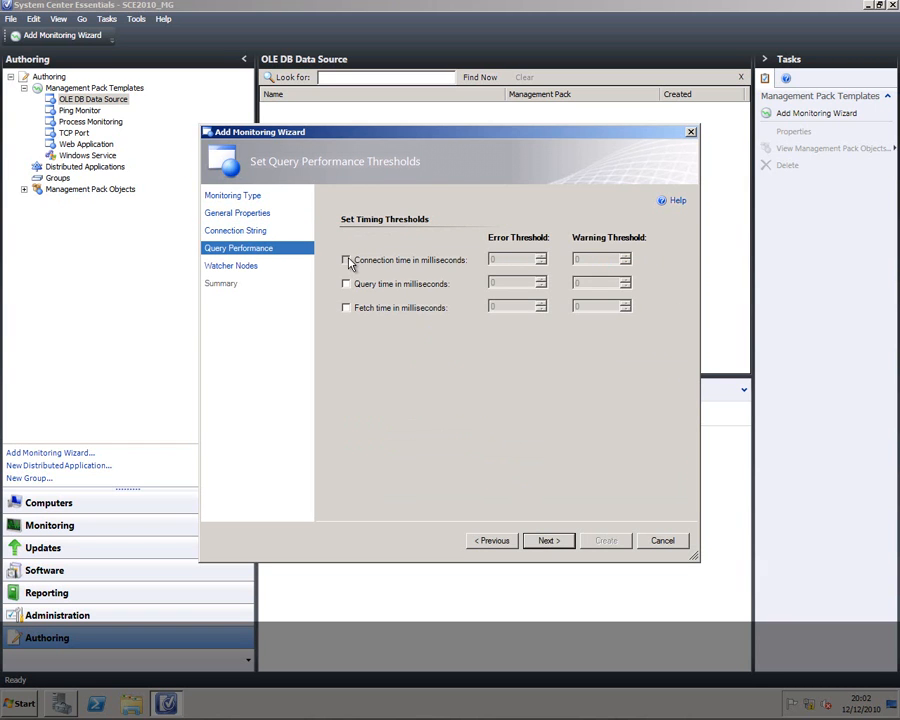
left_click(346, 260)
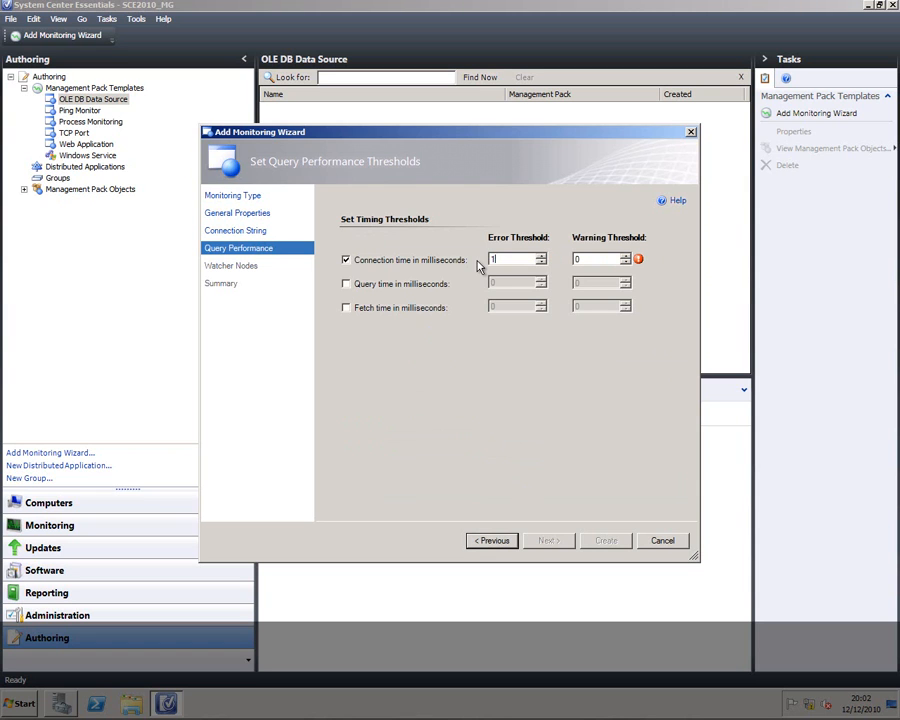
type("150")
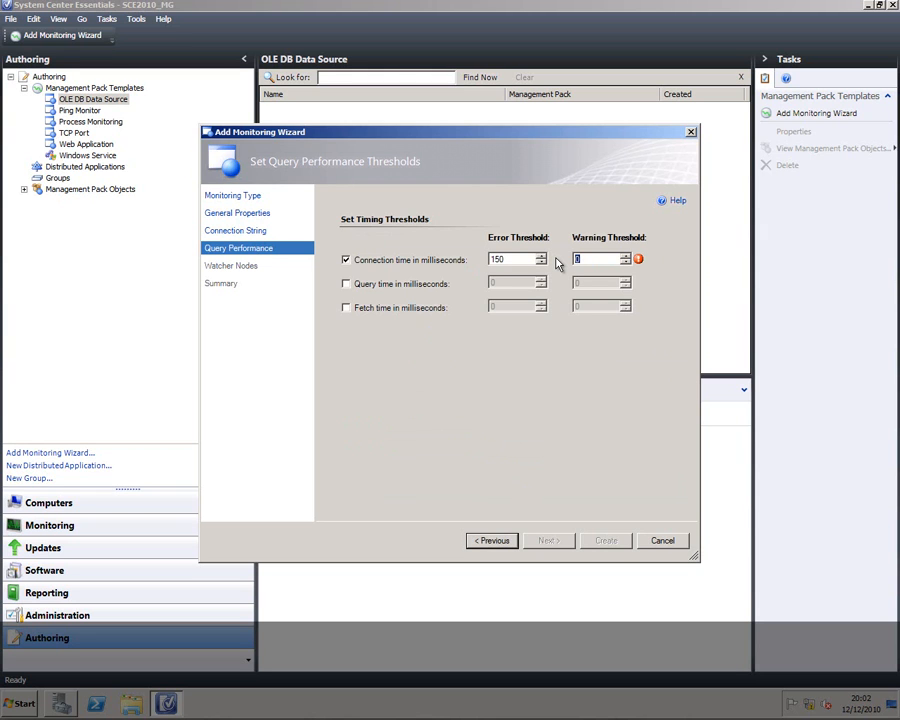
type("100")
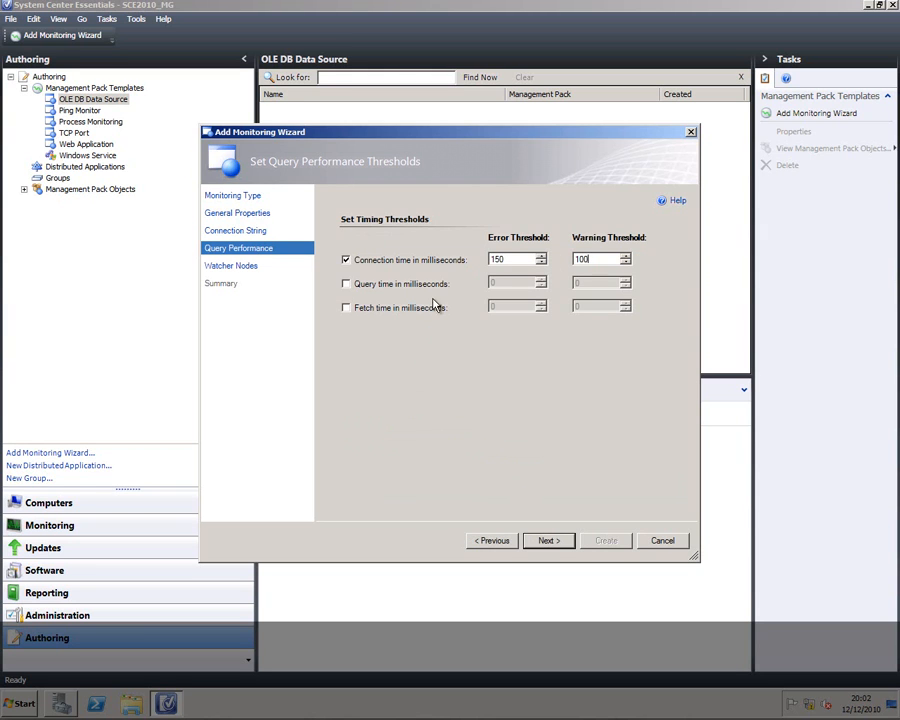
left_click(346, 283)
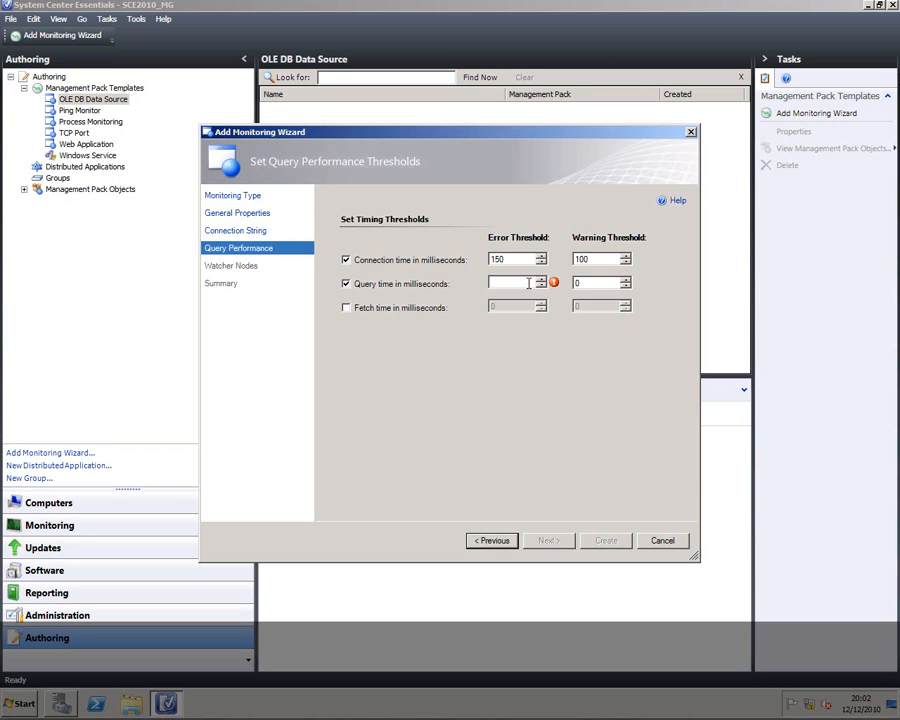
type("200")
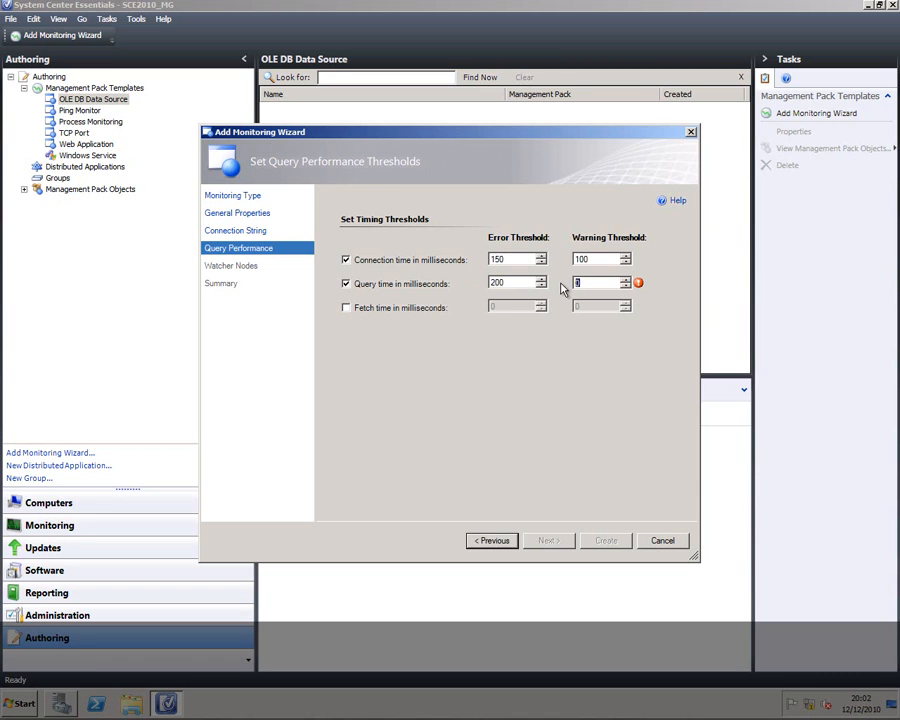
type("150")
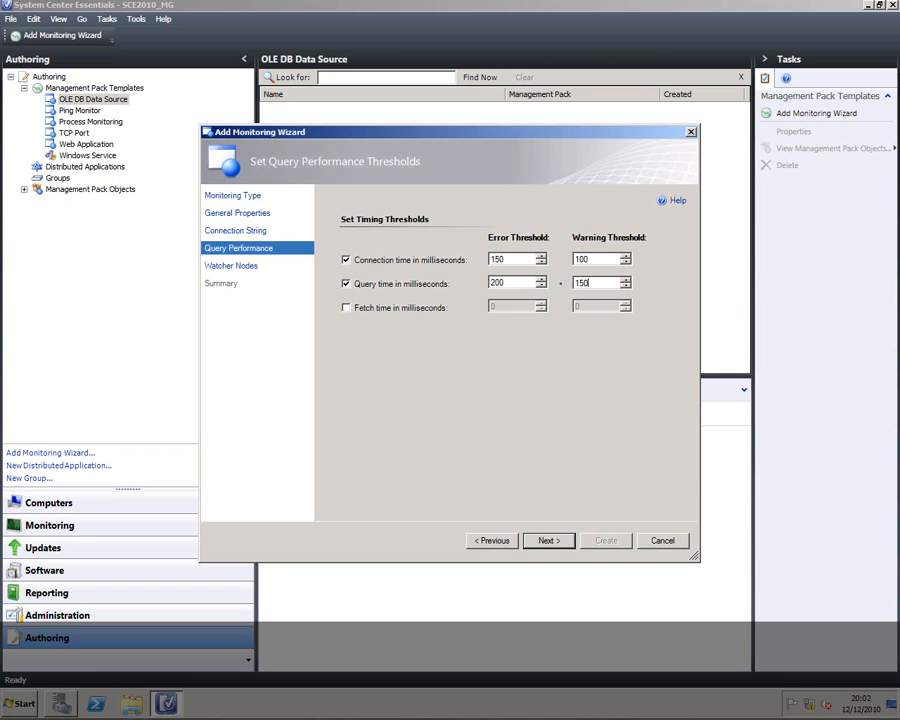
left_click(346, 307)
type("50")
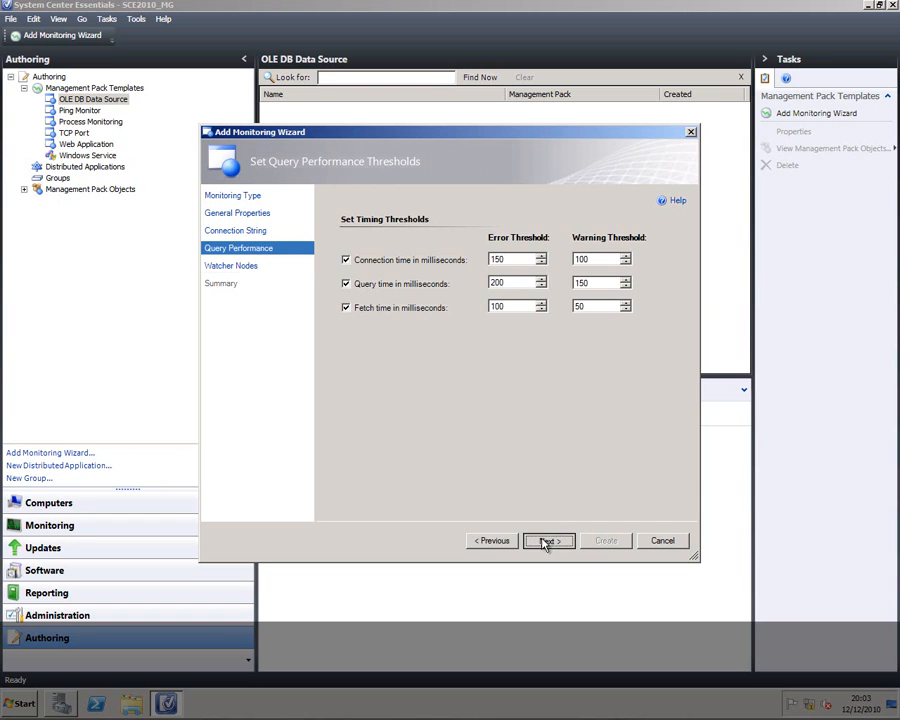
- Choose BICLIENT and SCE2010 as watcher nodes, query every 30 seconds, and reach Summary
left_click(548, 540)
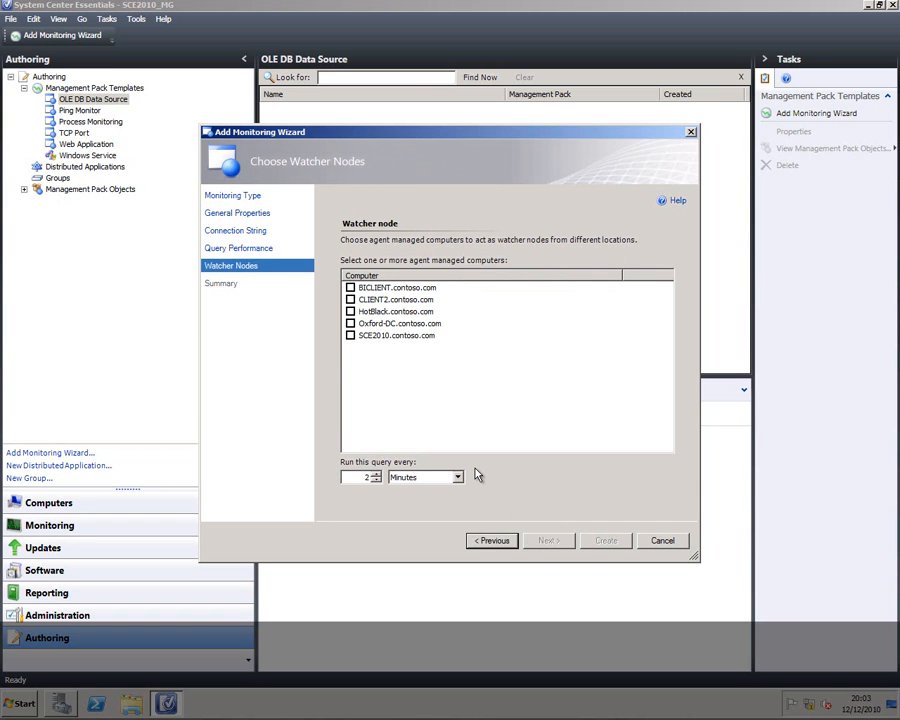
left_click(350, 335)
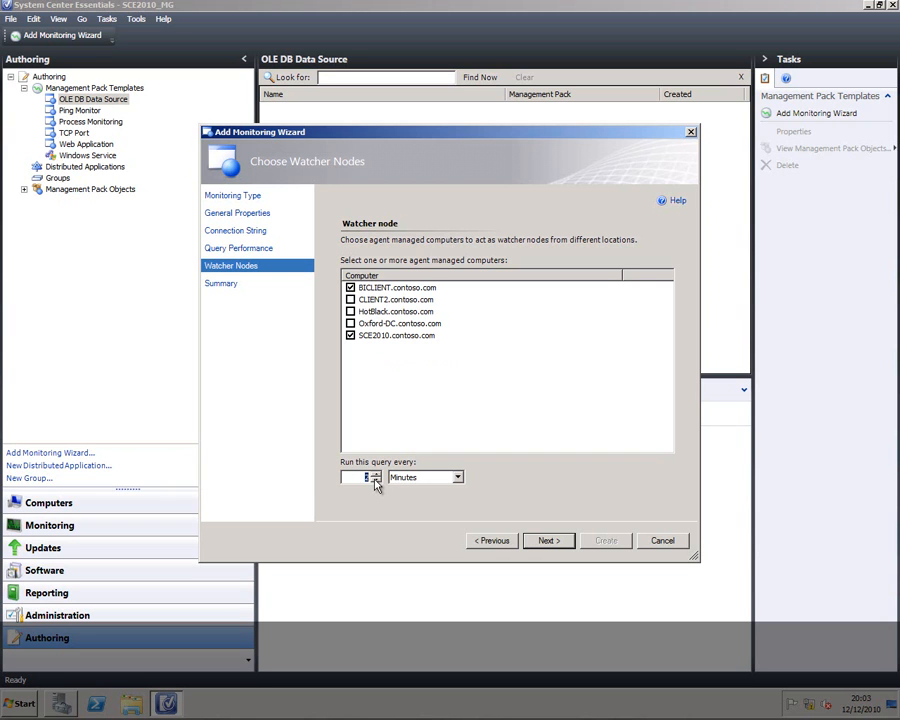
left_click(457, 476)
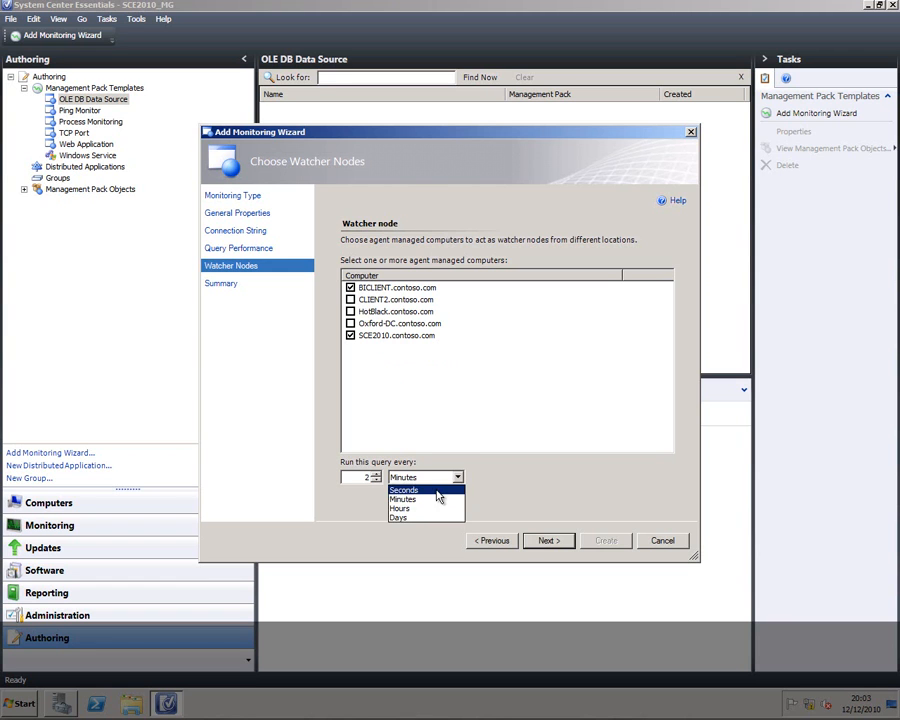
left_click(547, 540)
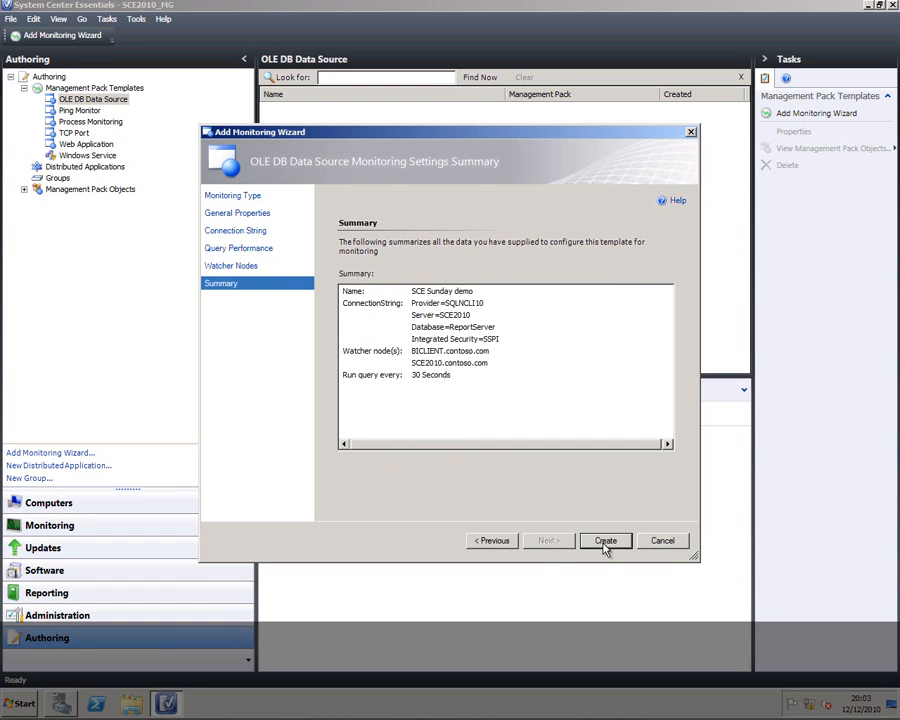
- Create the SCE Sunday demo monitor from the Summary page
left_click(605, 540)
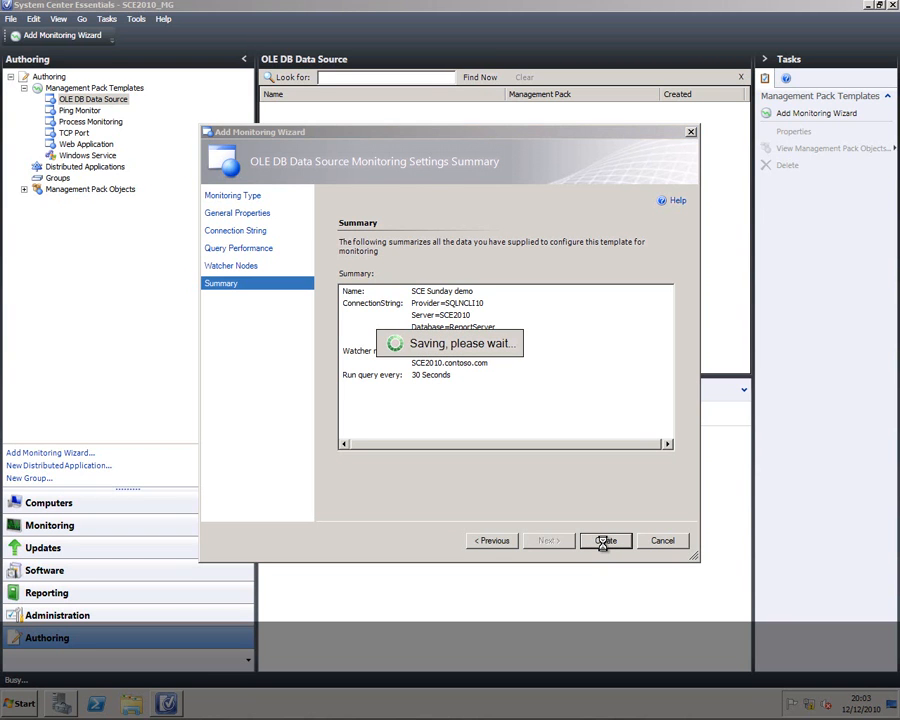
left_click(605, 540)
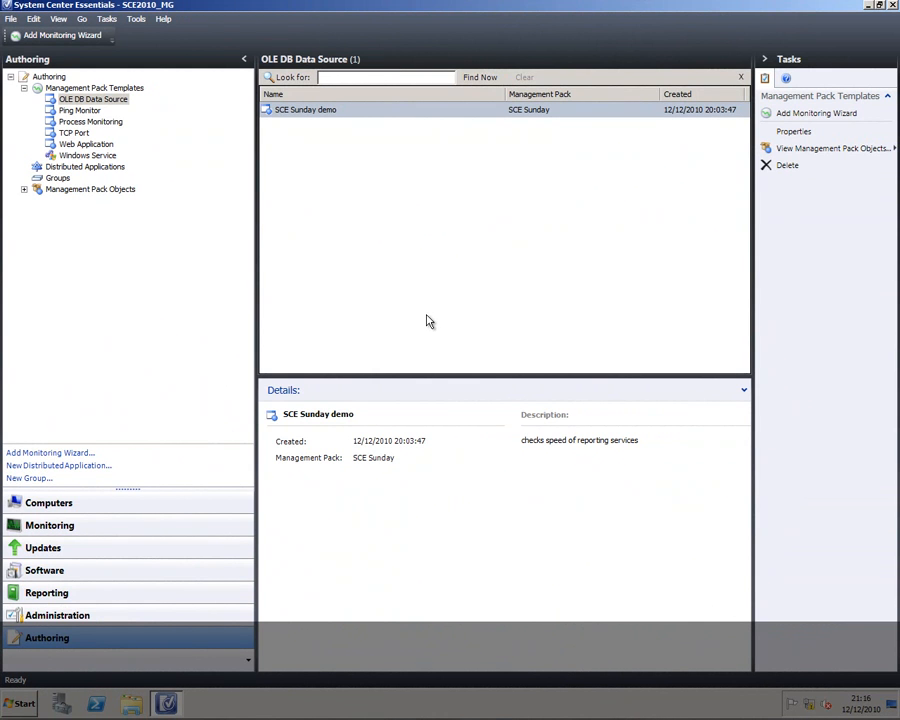
mouse_move(81, 531)
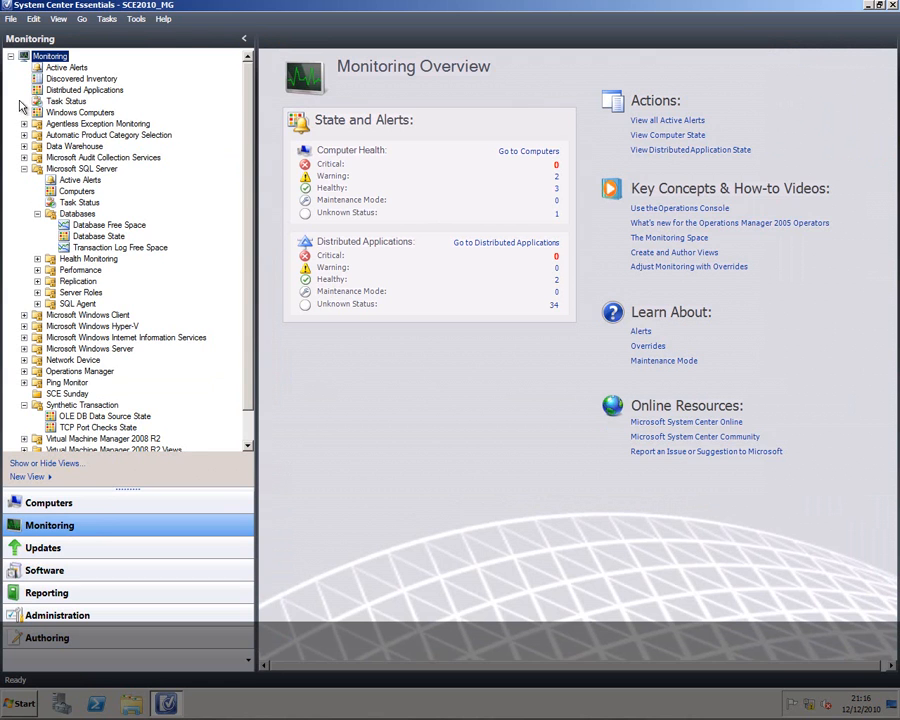
mouse_move(64, 418)
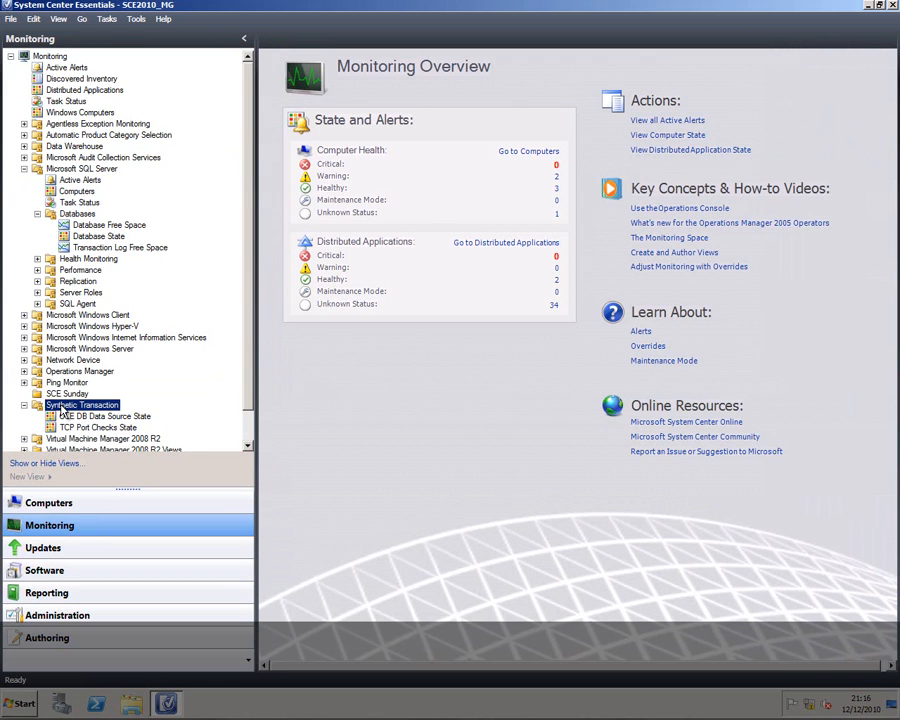
- Open Synthetic Transaction monitoring and show the OLE DB Data Source State view
left_click(105, 416)
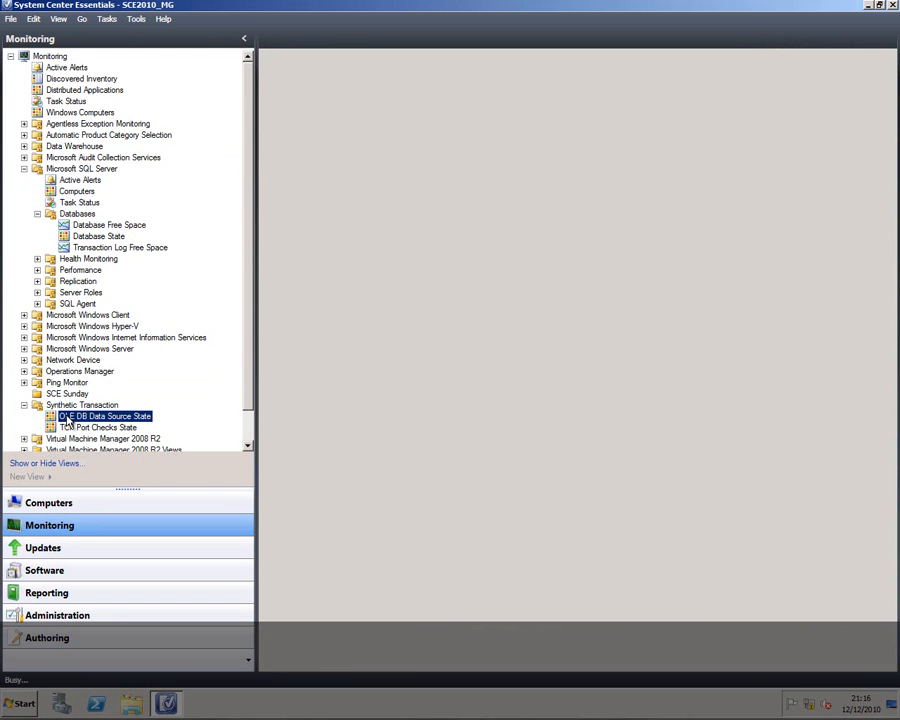
left_click(105, 415)
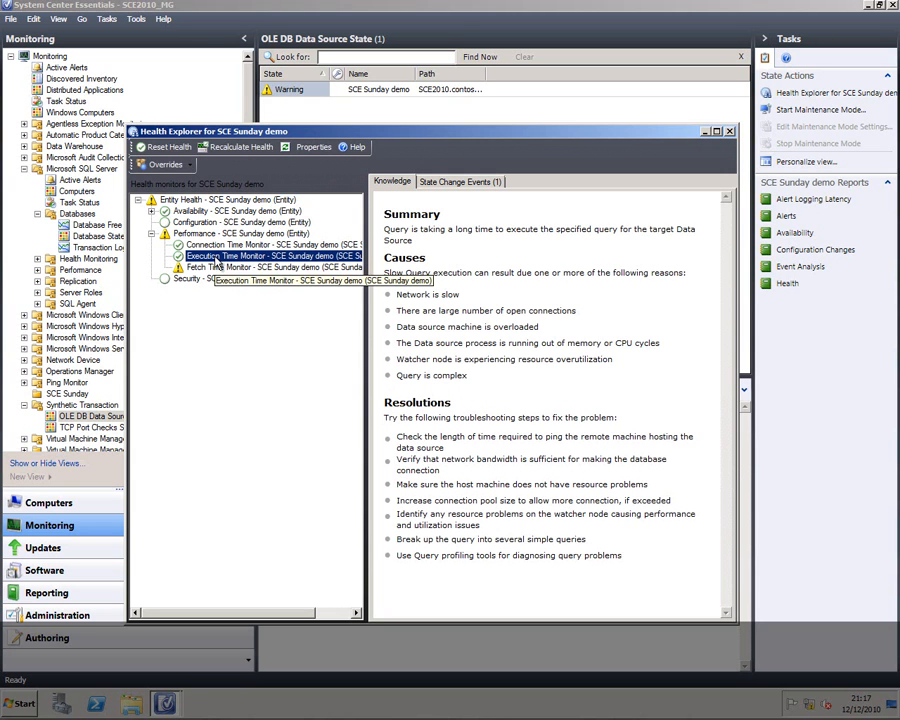
mouse_move(578, 159)
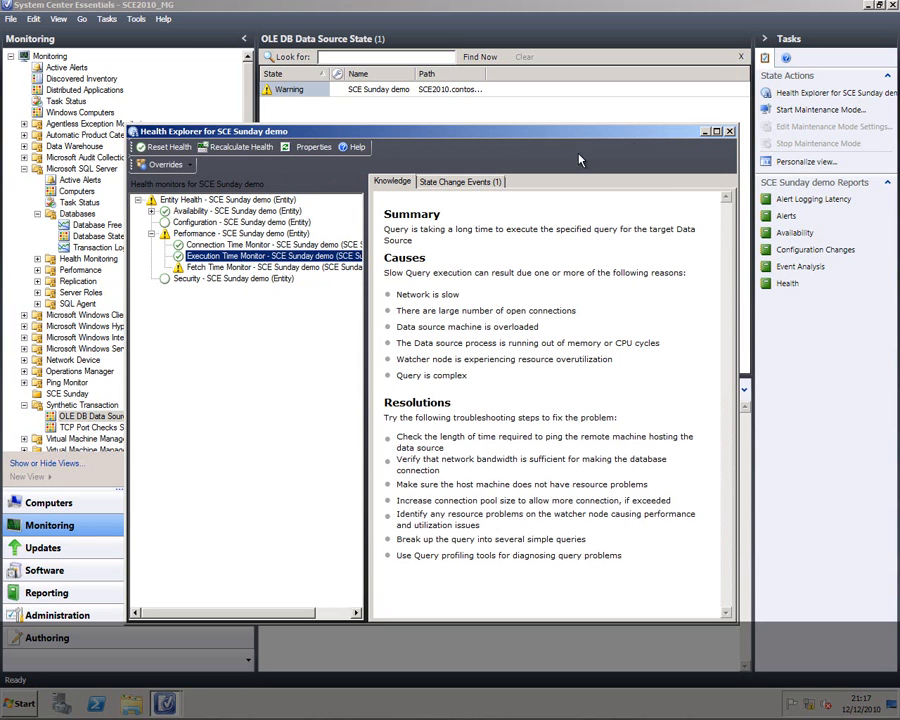
- Close Health Explorer and open the Performance view for SCE Sunday demo
left_click(729, 131)
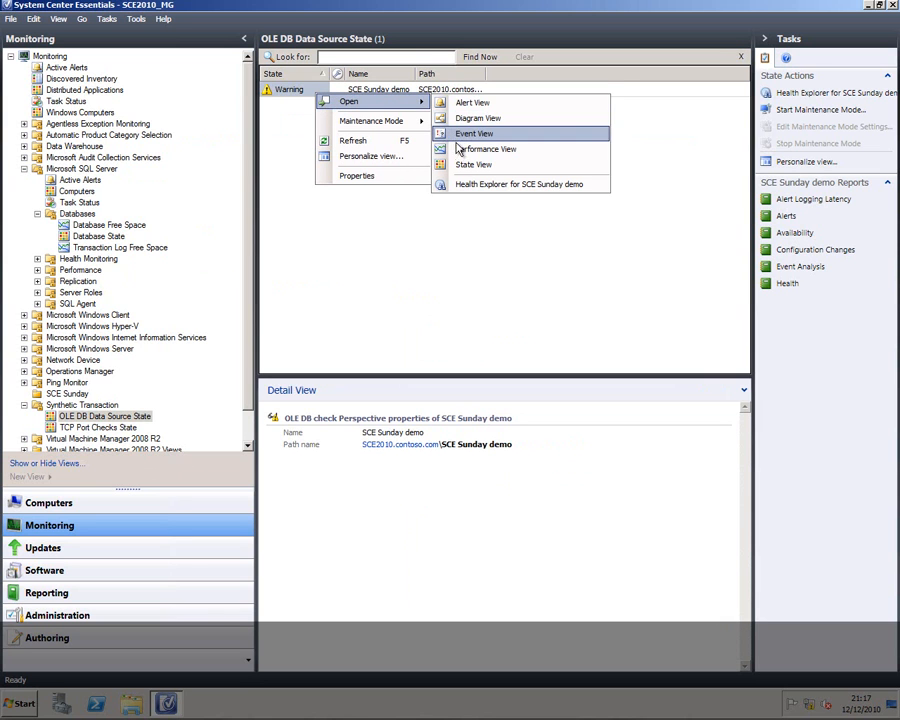
left_click(474, 133)
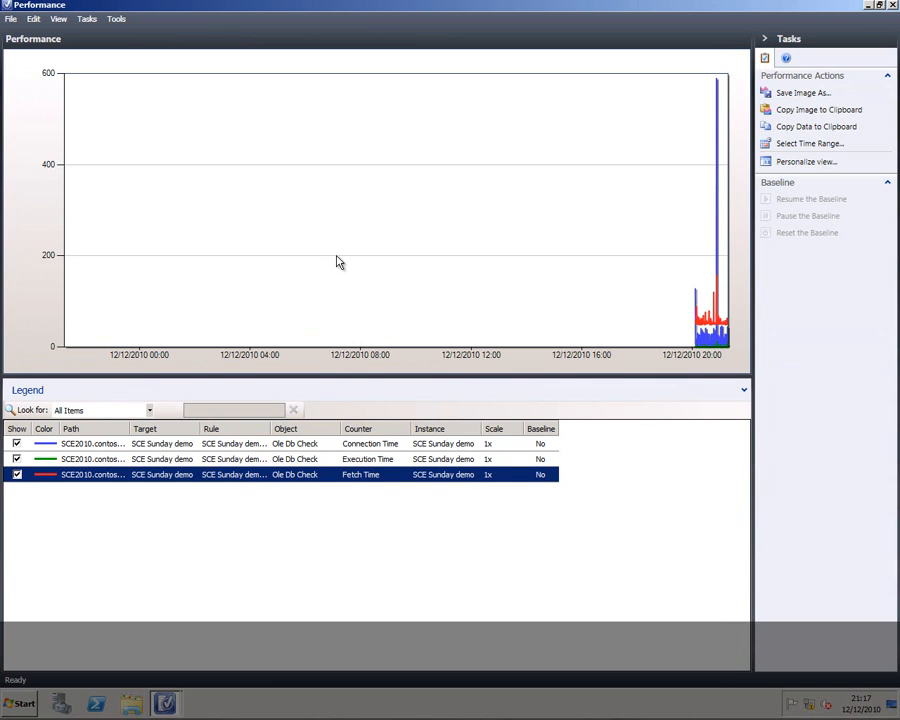
mouse_move(627, 134)
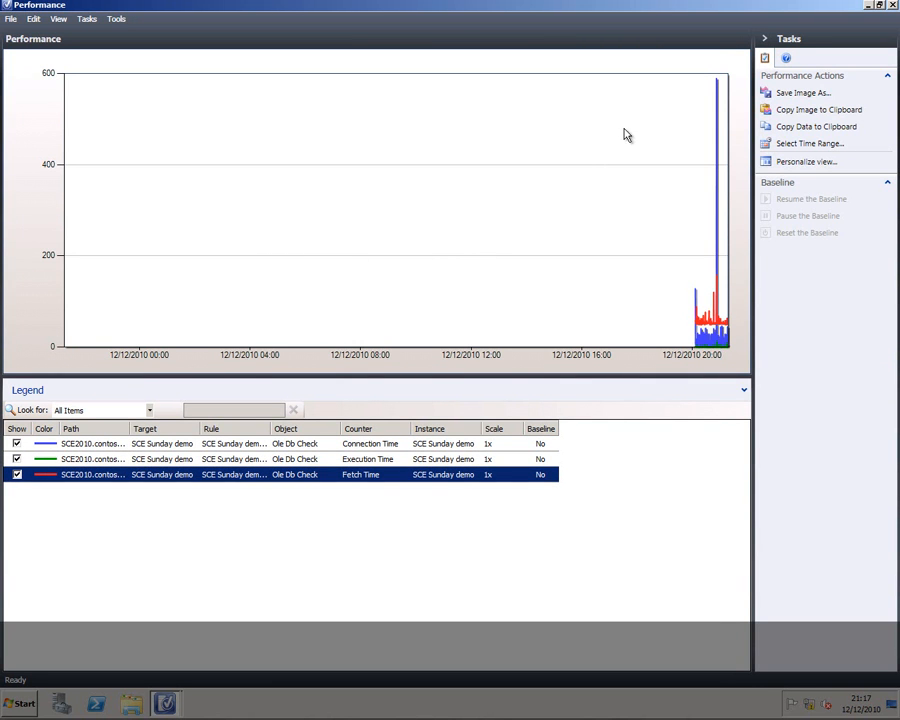
mouse_move(810, 143)
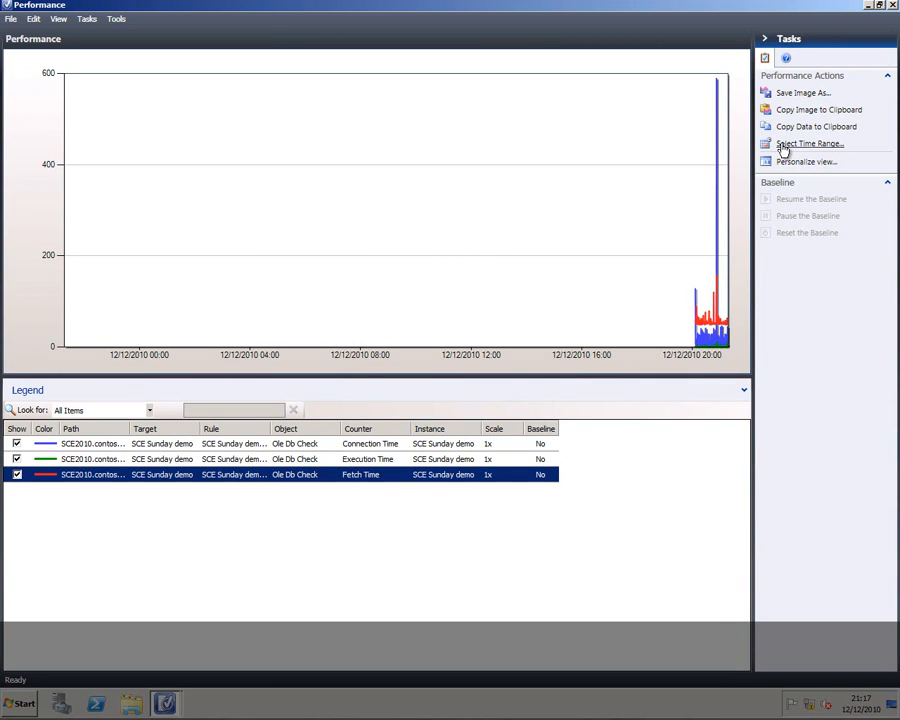
- Limit the SCE Sunday demo performance graph to the last 2 hours
left_click(810, 143)
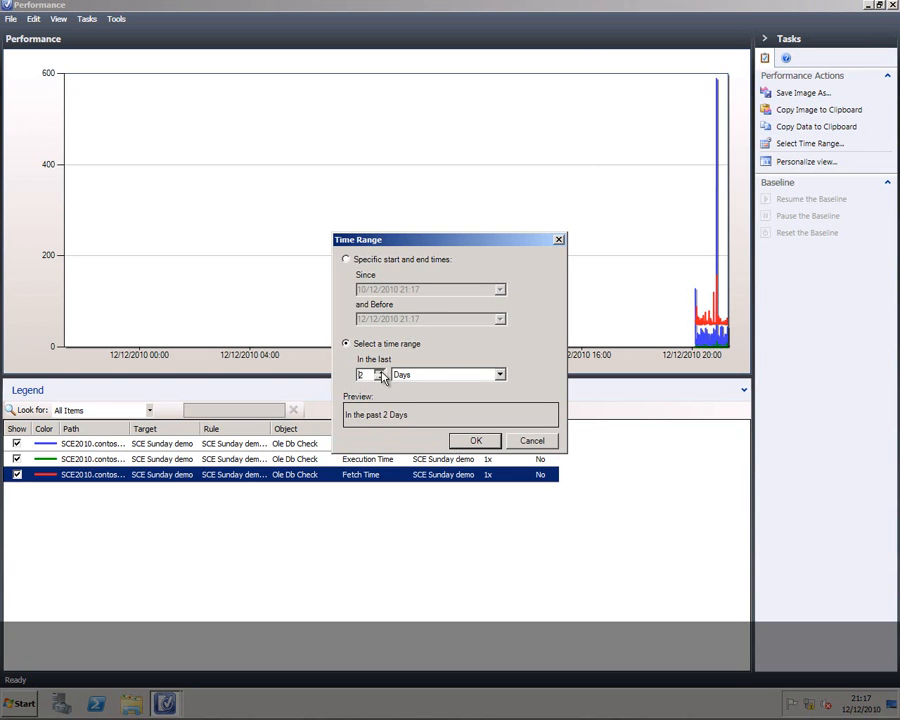
left_click(499, 374)
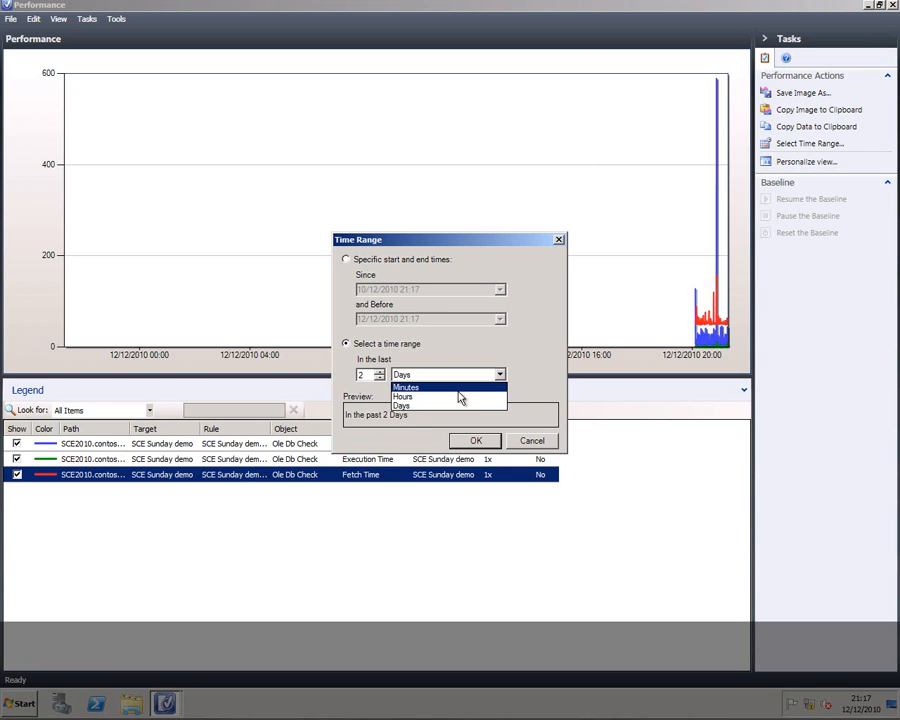
left_click(402, 397)
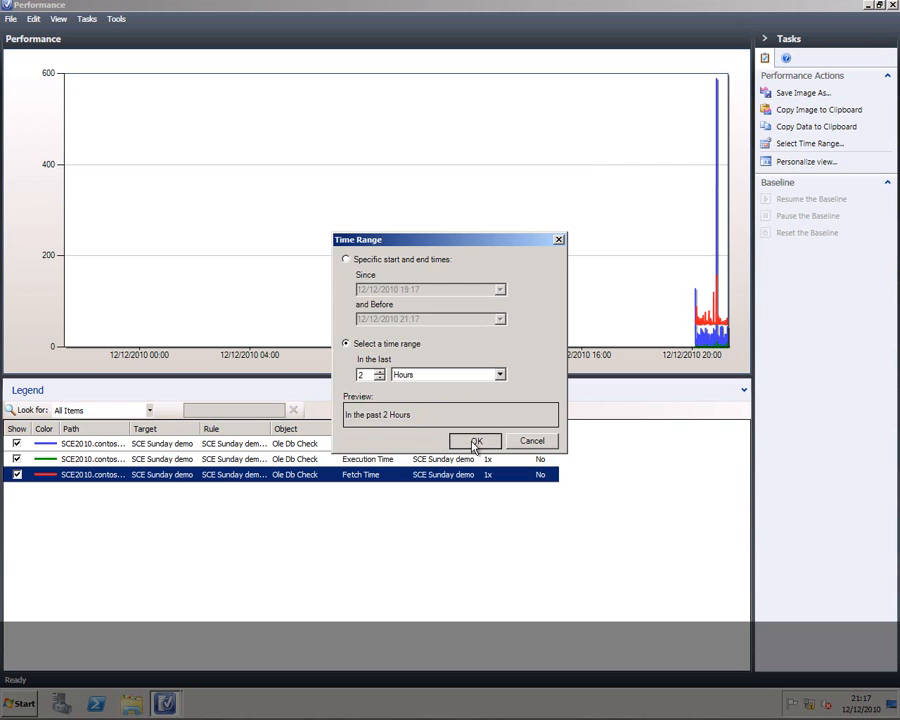
left_click(474, 441)
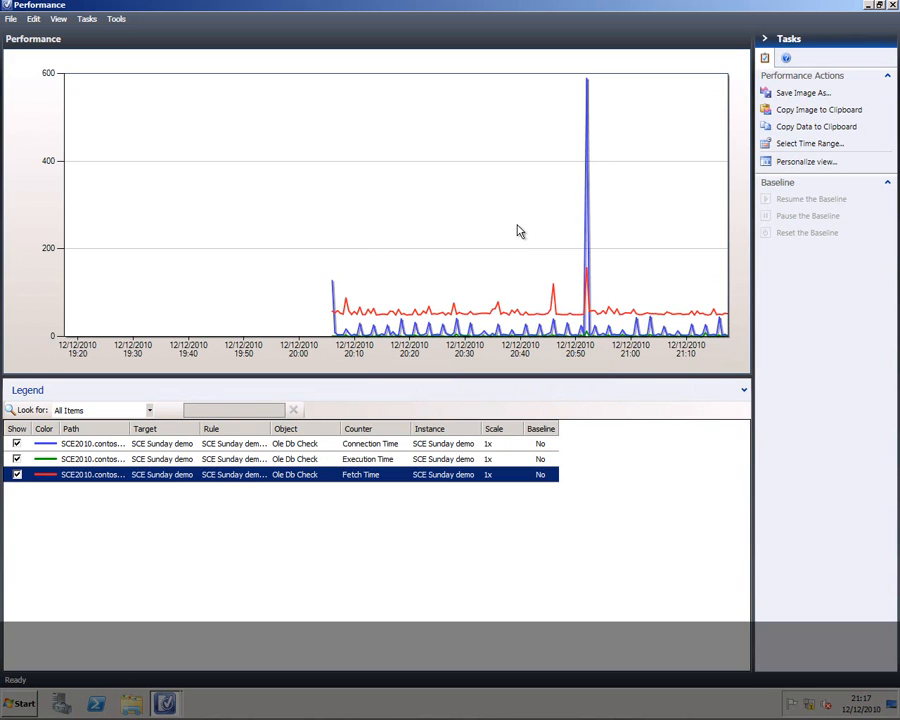
mouse_move(588, 138)
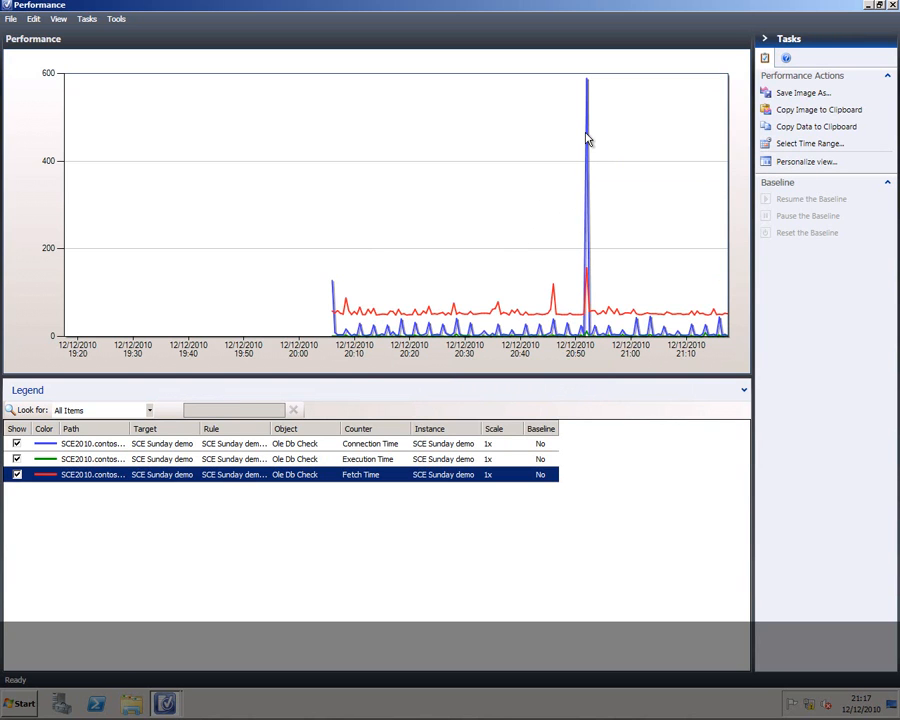